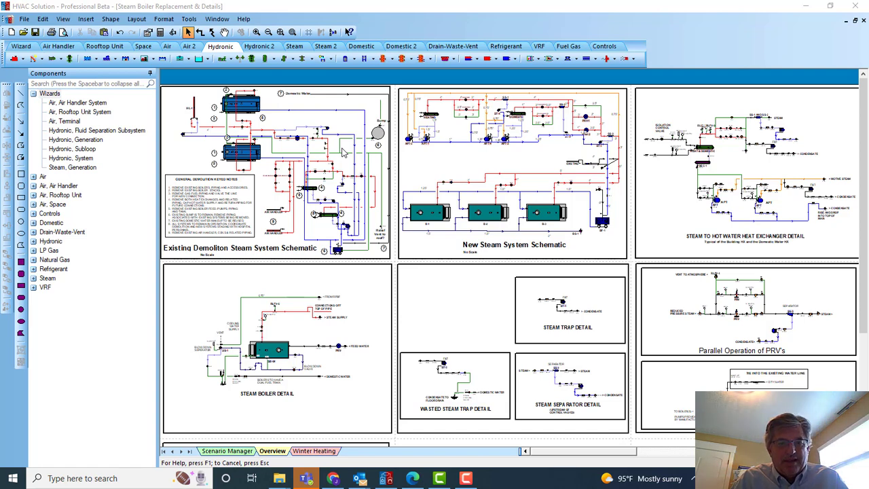
mouse_move(389, 139)
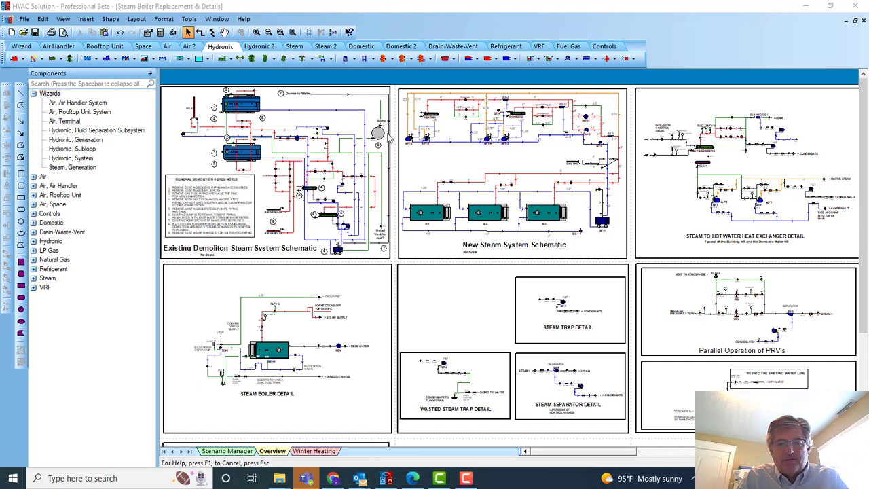
mouse_move(372, 220)
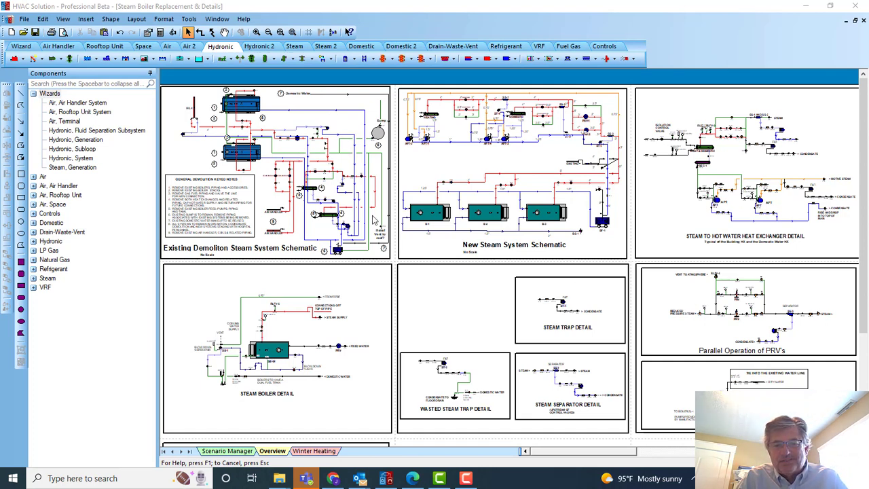
mouse_move(437, 159)
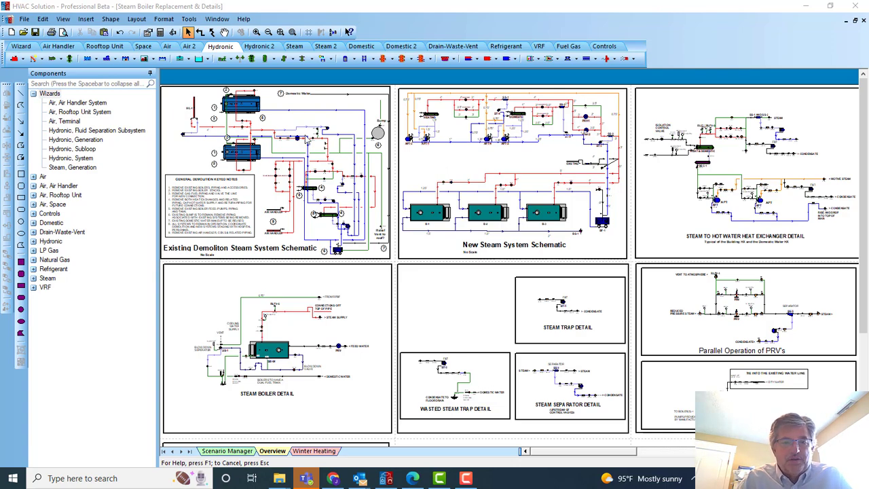
mouse_move(324, 165)
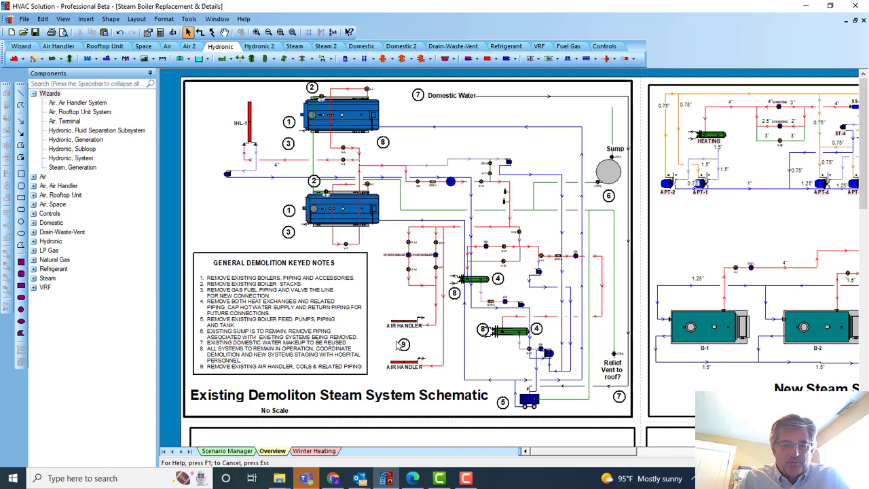
Step: Zoom to the Existing Demolition Steam System Schematic and highlight its general demolition keyed notes block
click(249, 122)
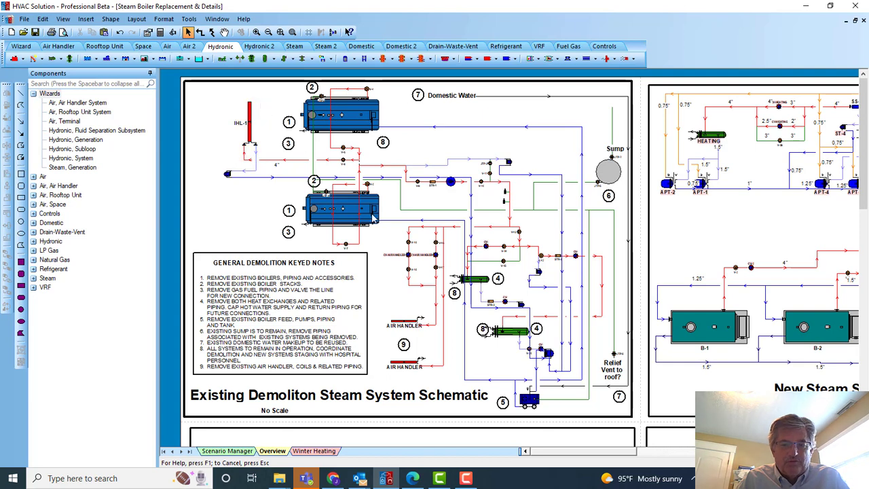
mouse_move(475, 306)
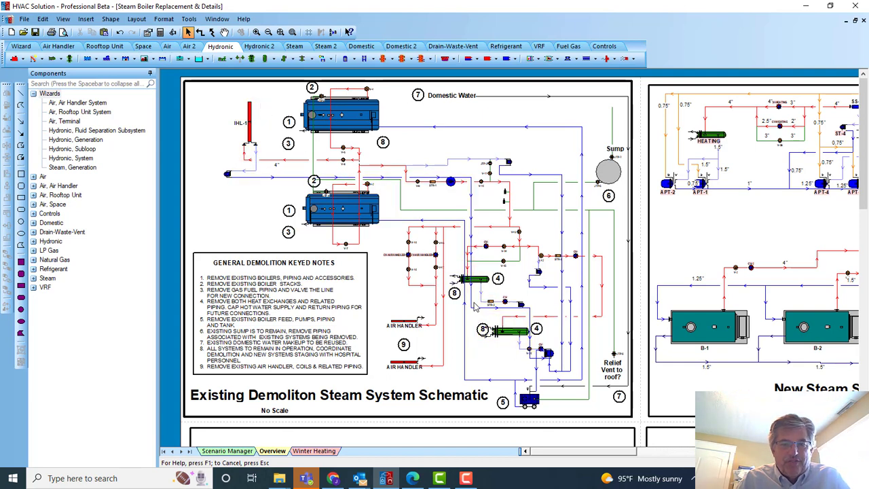
mouse_move(387, 241)
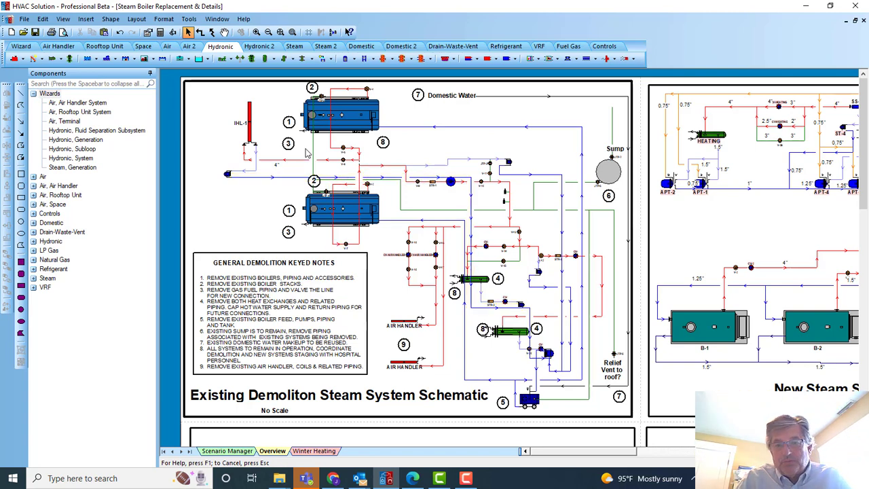
mouse_move(399, 181)
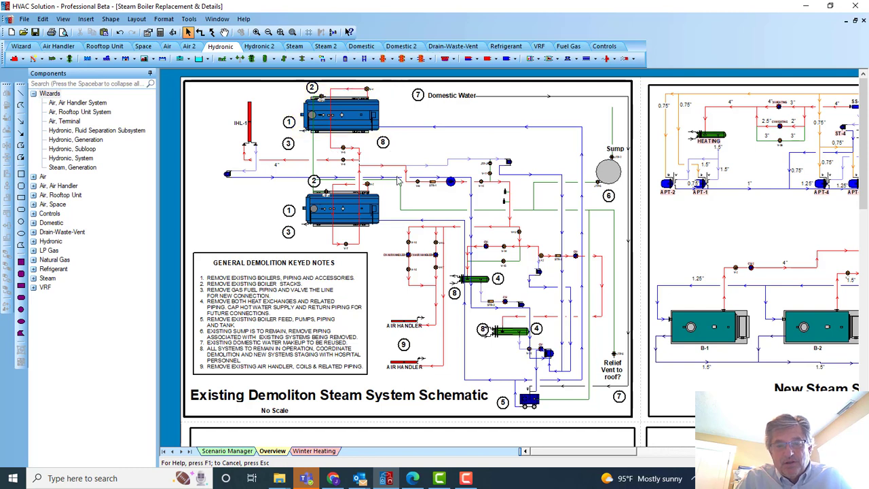
mouse_move(383, 176)
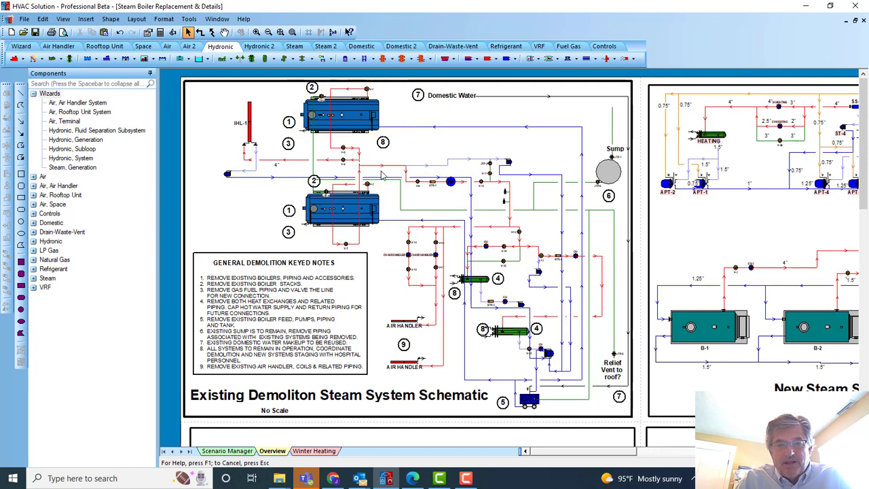
mouse_move(415, 184)
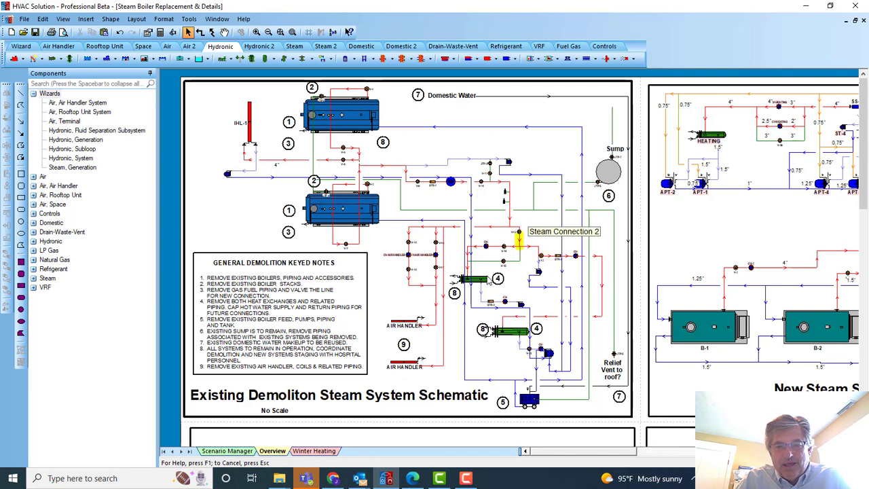
click(505, 331)
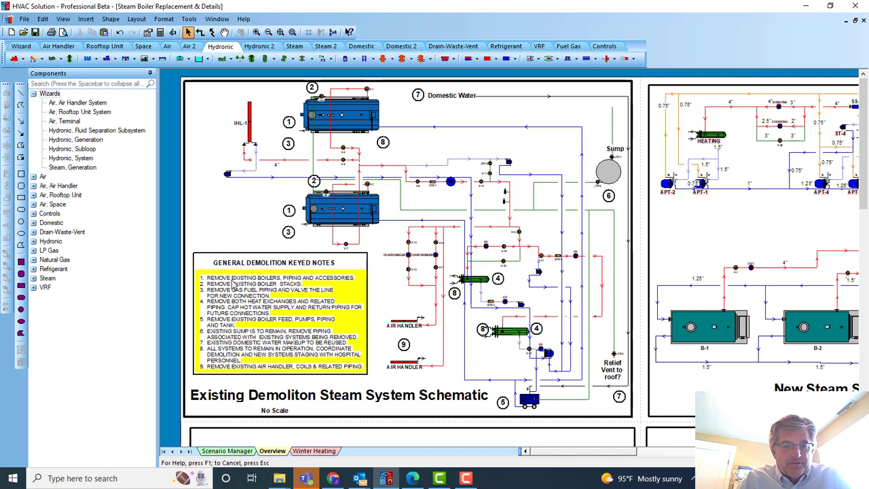
mouse_move(229, 281)
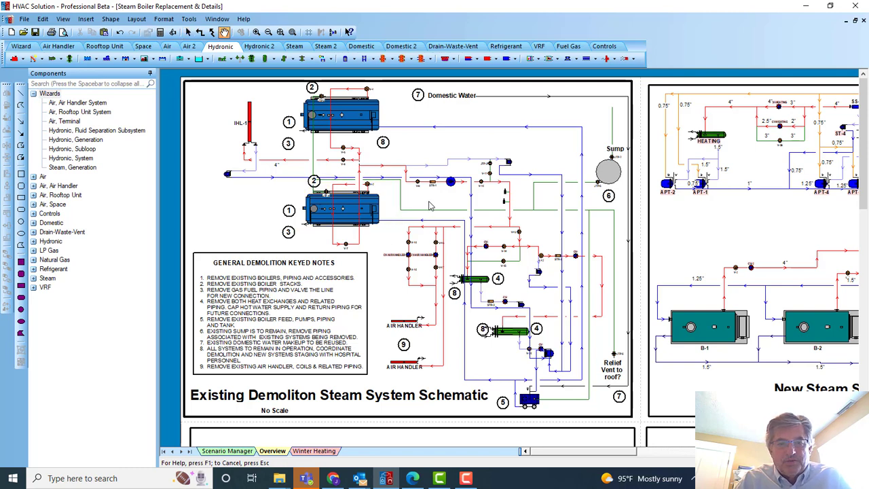
mouse_move(277, 392)
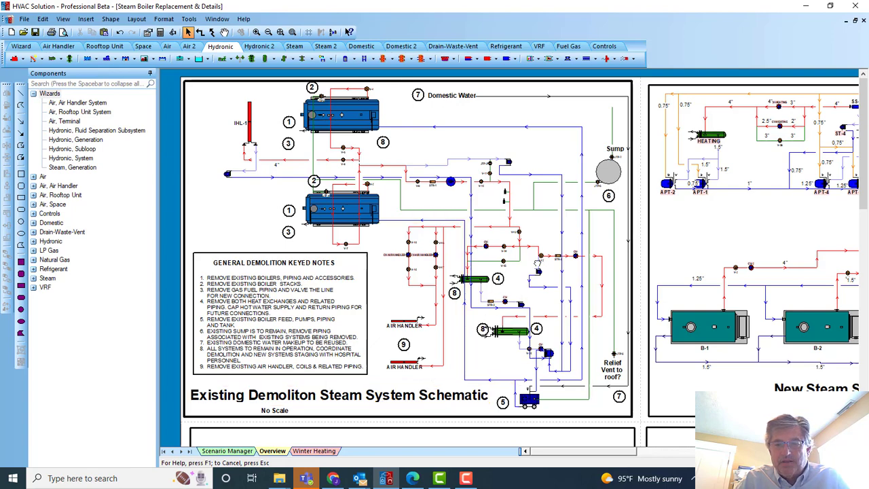
Step: Pan to the New Steam System Schematic and check the heating heat exchanger's properties, then dismiss them
scroll(right, 3)
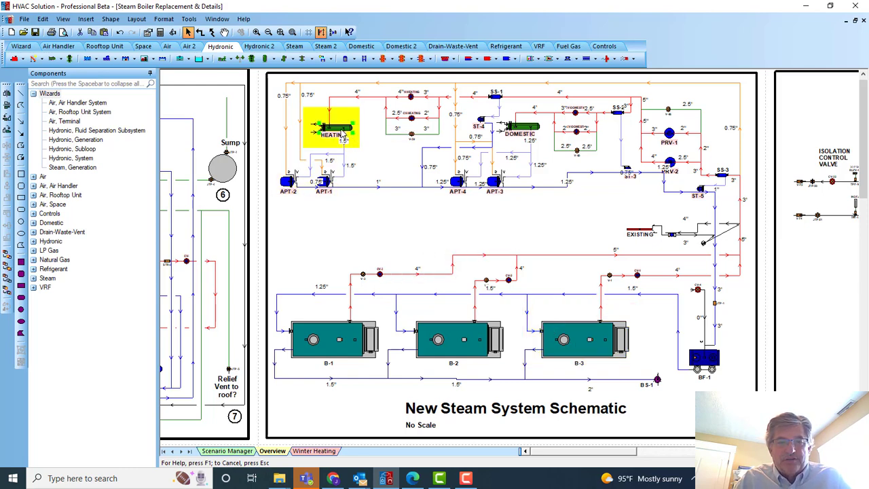
double_click(331, 128)
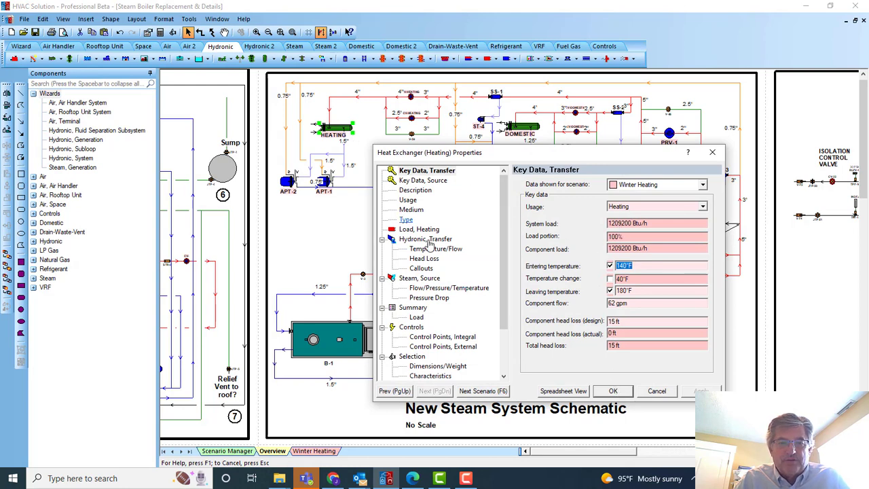
click(611, 391)
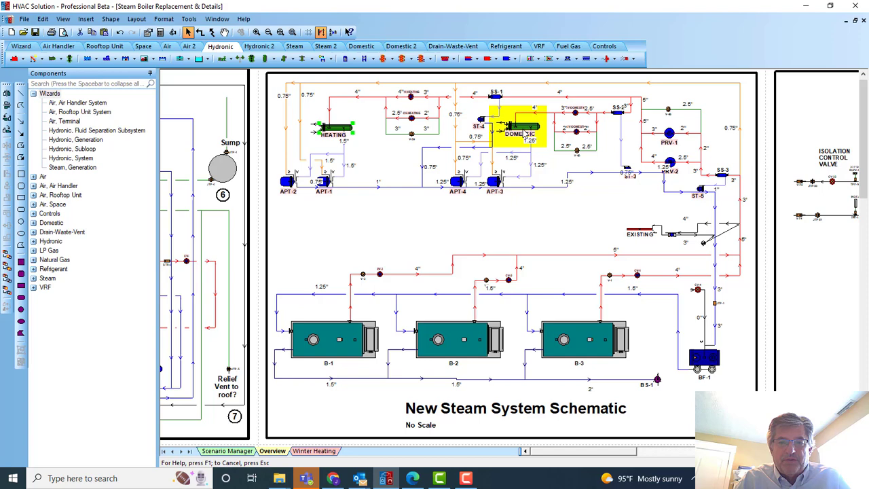
click(522, 127)
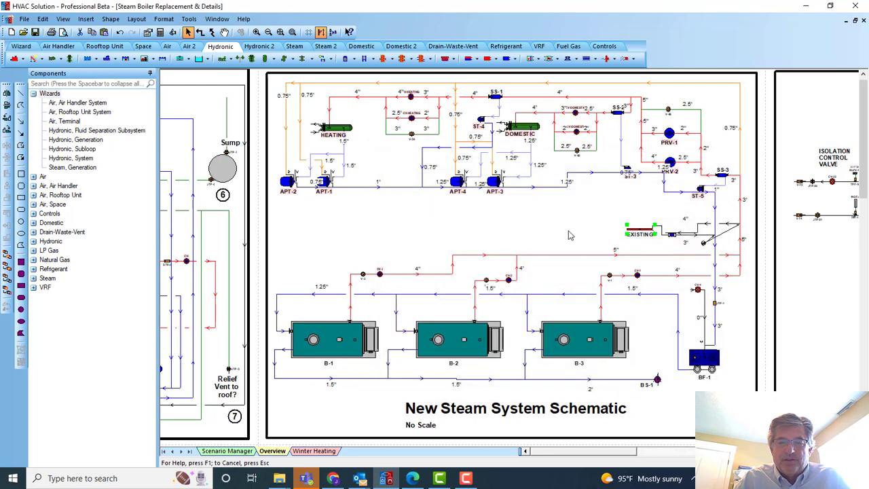
mouse_move(567, 220)
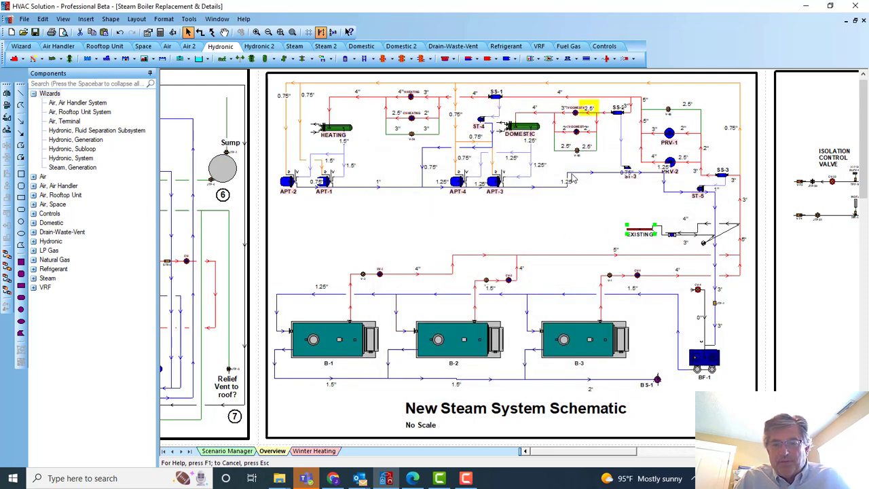
click(579, 339)
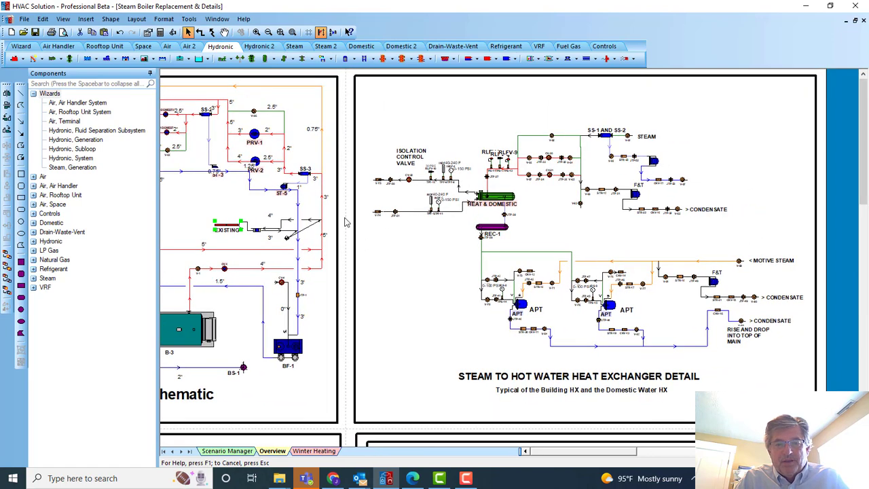
mouse_move(424, 259)
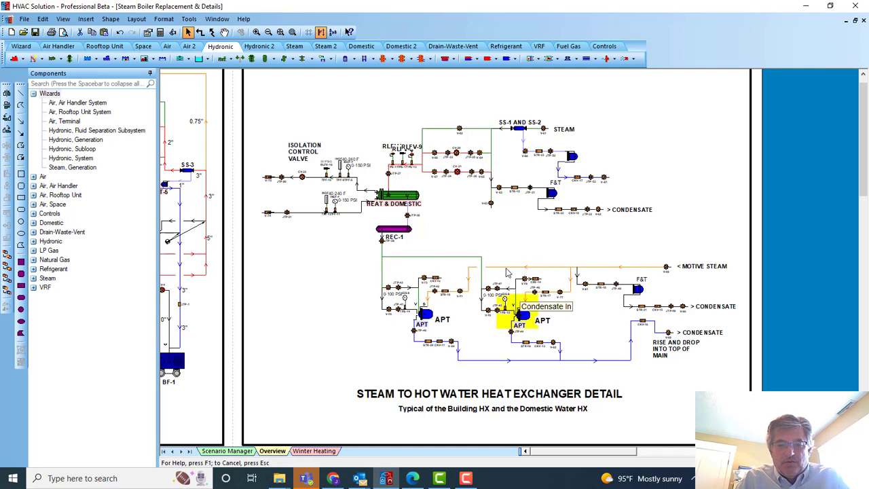
Step: Scroll down from the heat exchanger detail to the parallel PRV and boiler feed pump details
scroll(down, 3)
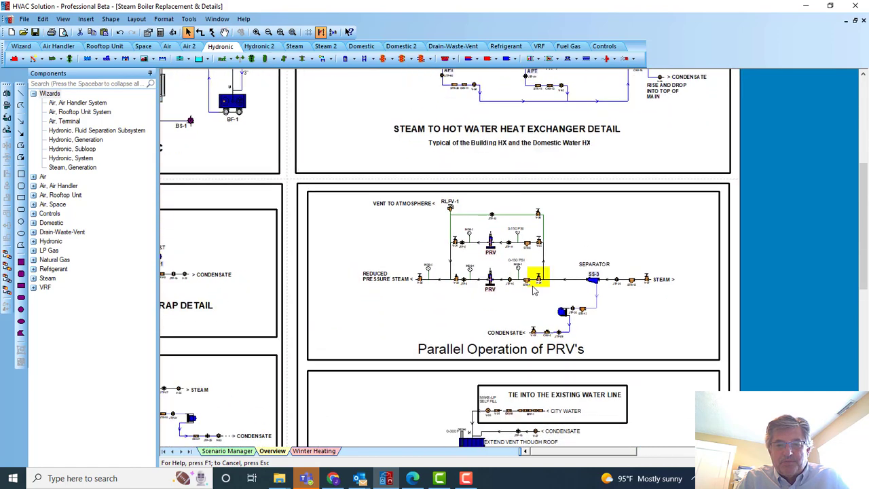
scroll(down, 3)
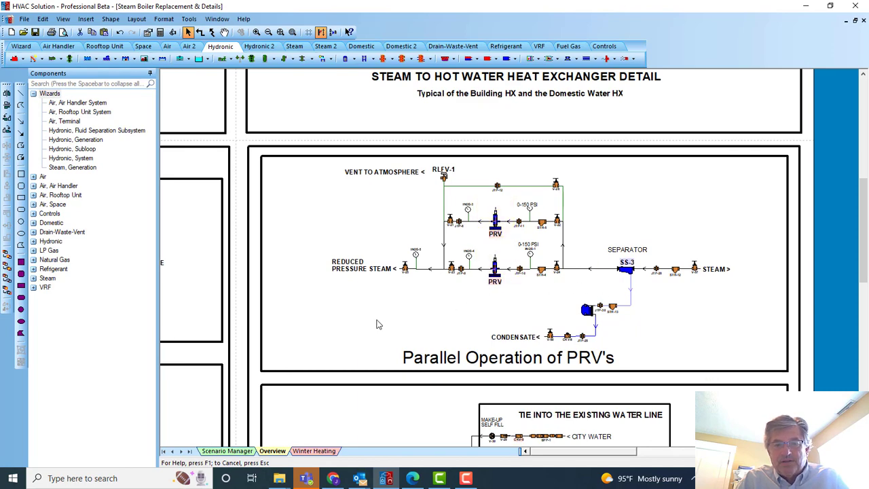
scroll(down, 3)
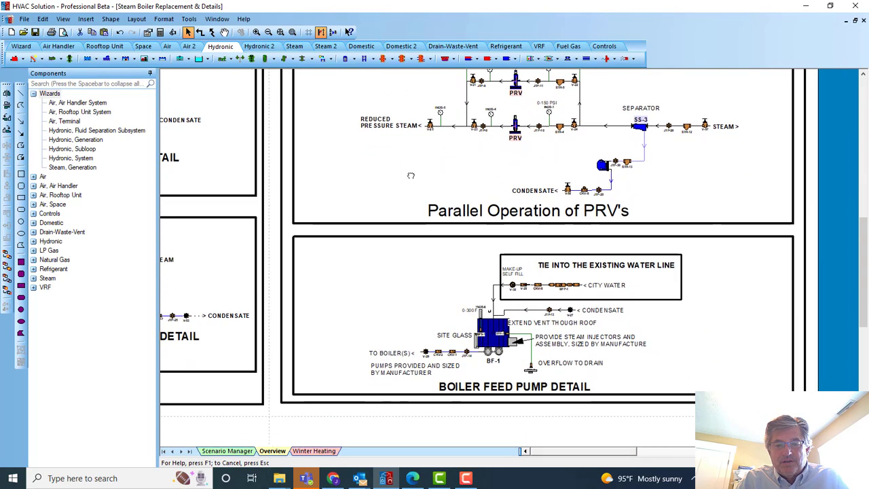
scroll(down, 3)
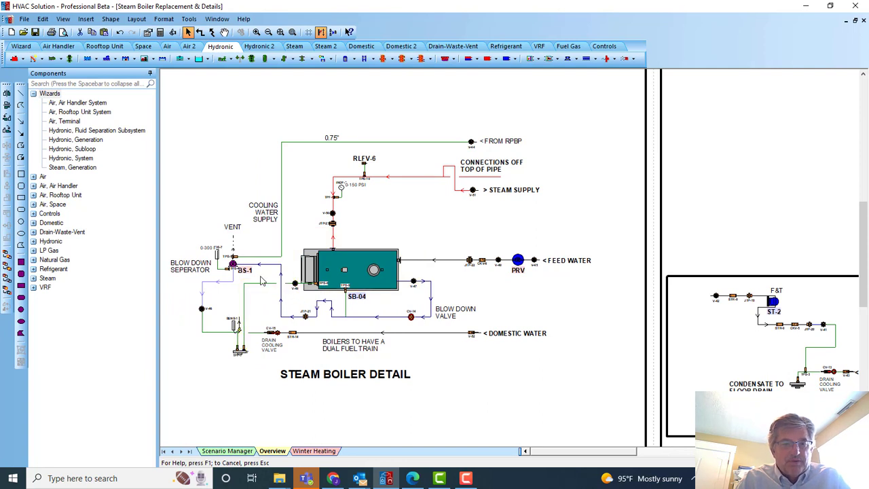
mouse_move(443, 166)
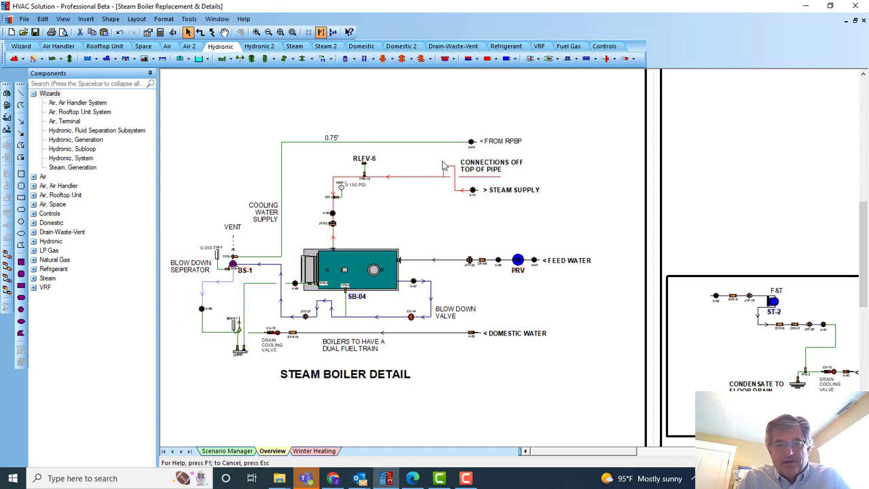
click(518, 260)
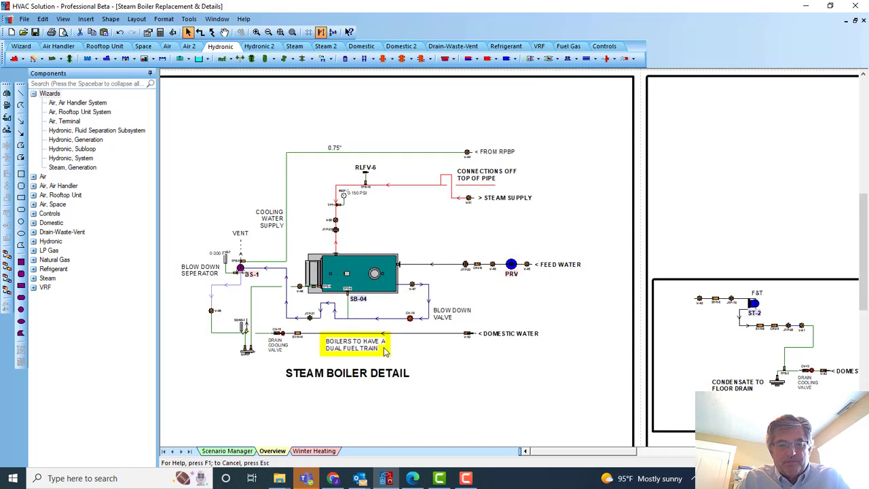
scroll(down, 3)
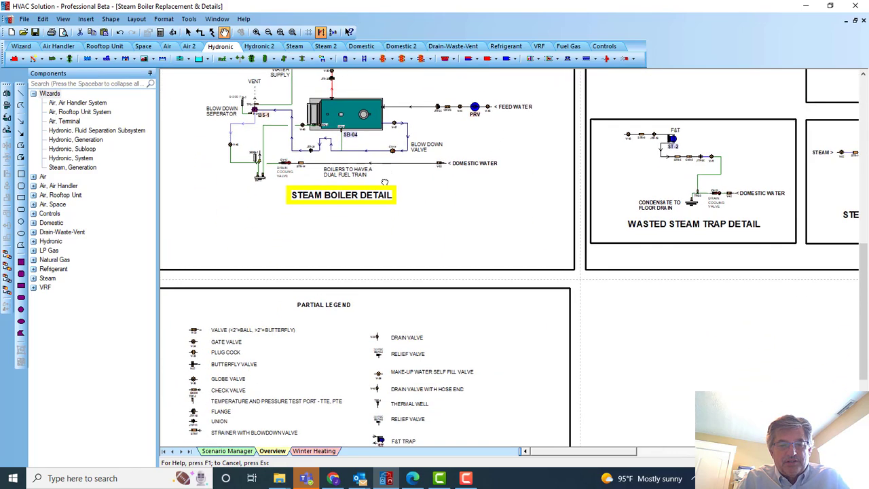
scroll(down, 3)
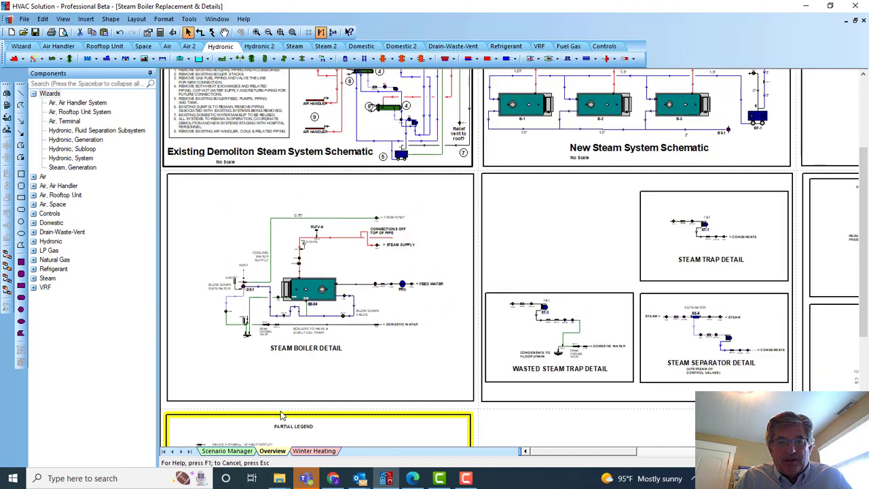
scroll(down, 3)
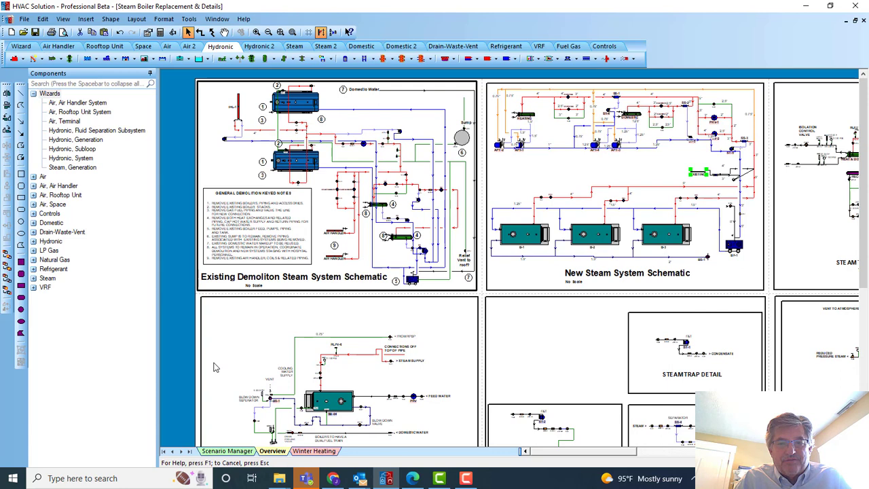
mouse_move(214, 361)
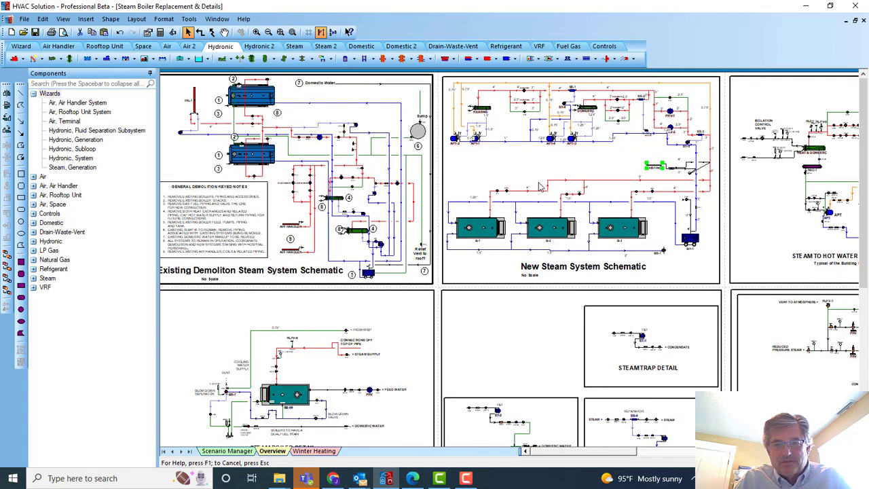
mouse_move(558, 303)
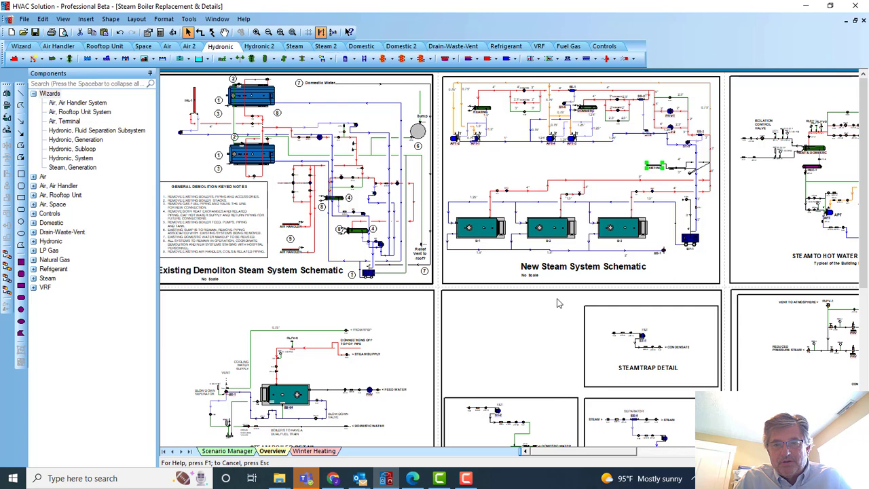
mouse_move(539, 302)
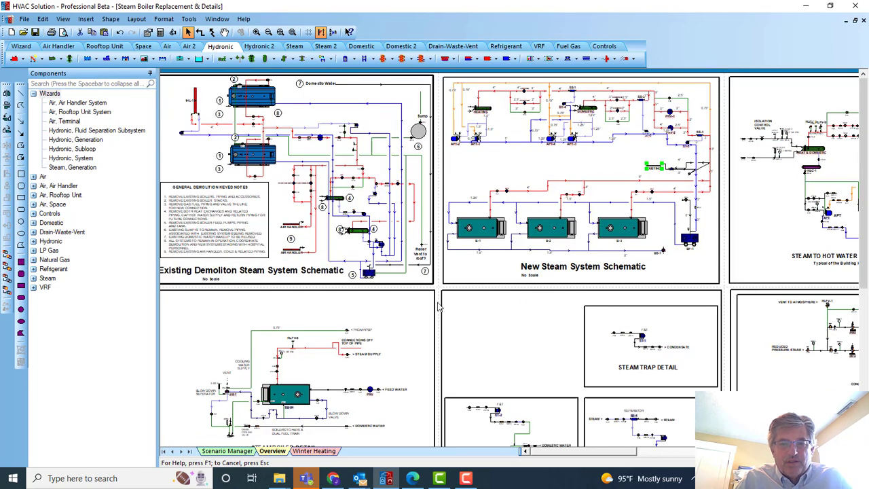
scroll(down, 3)
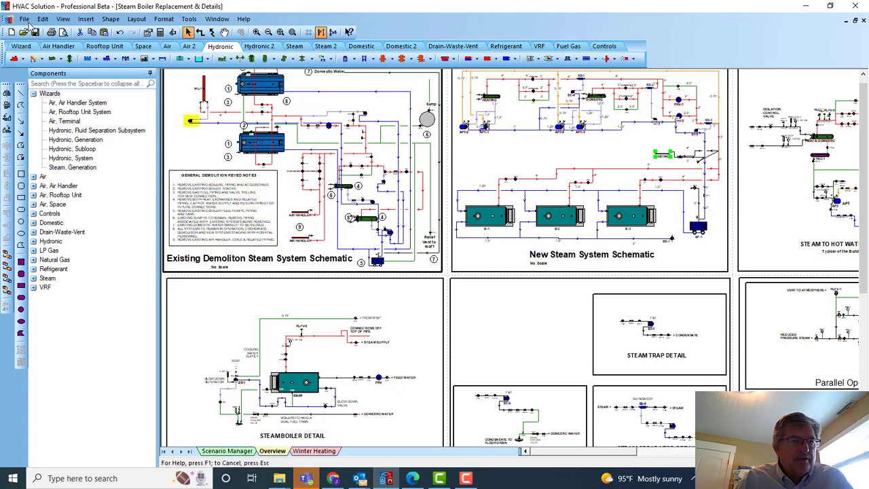
click(25, 19)
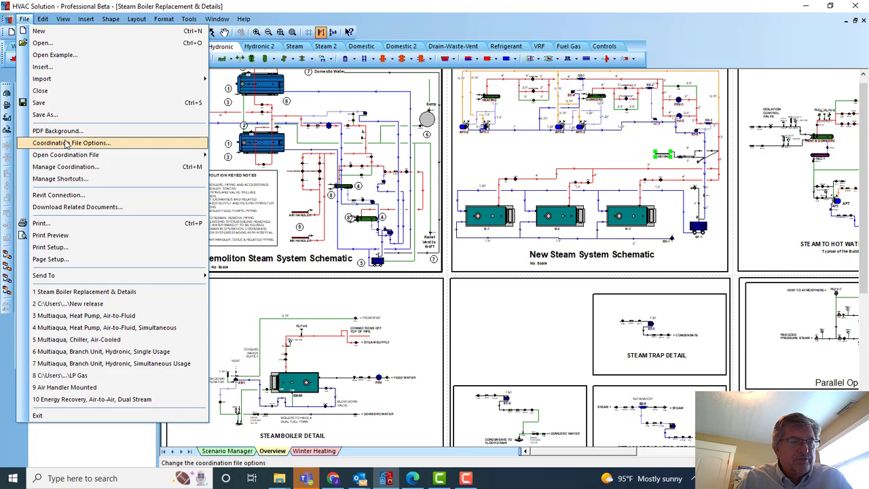
click(72, 143)
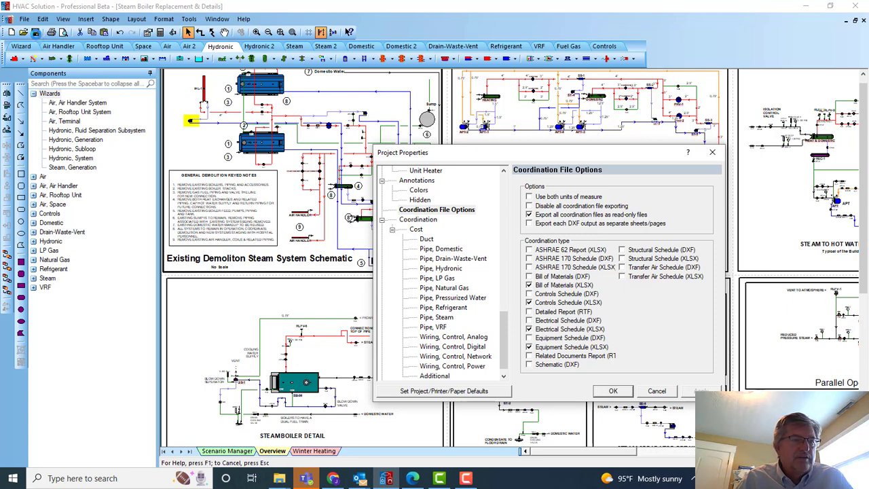
click(611, 391)
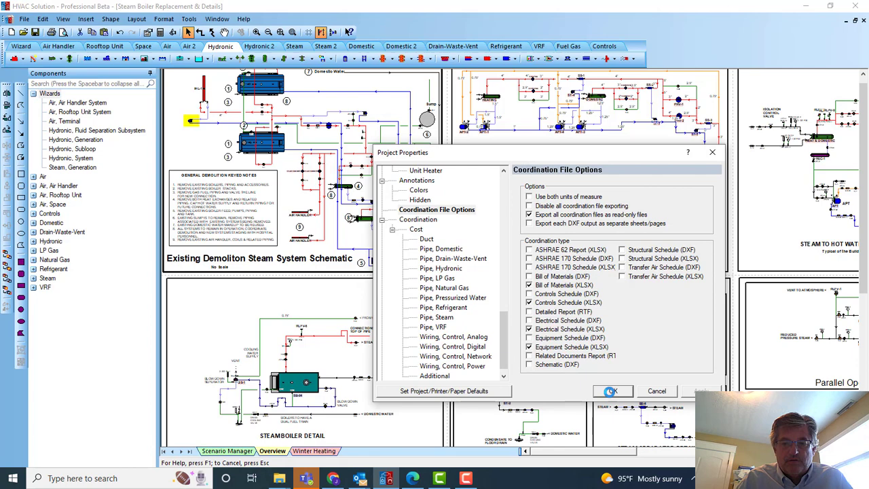
click(611, 391)
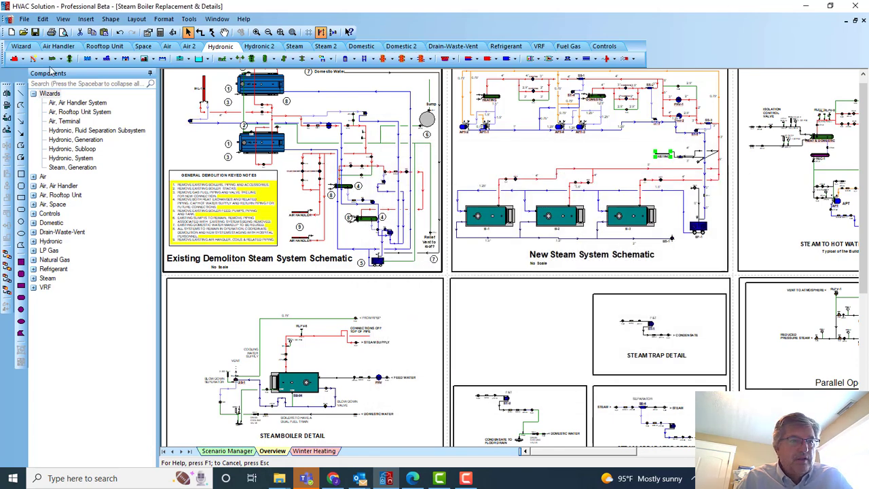
click(25, 19)
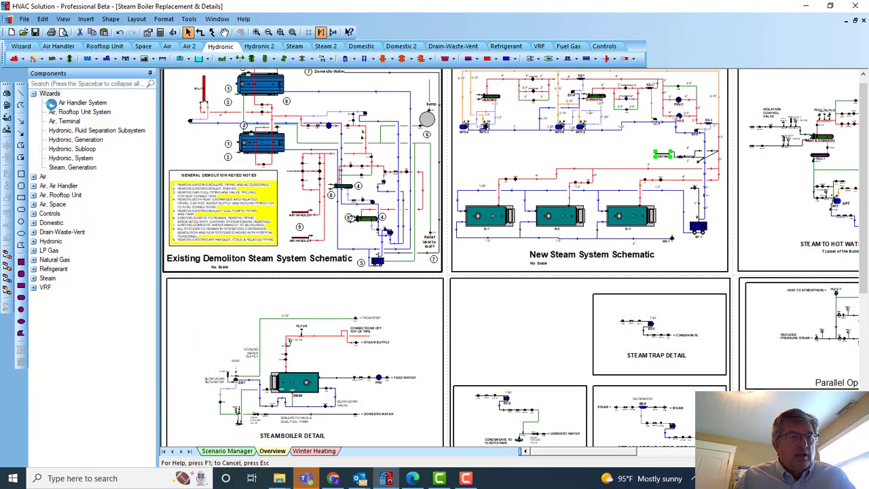
Step: Review the Automatic Pump Trap, Blowdown Separator, Boiler Feed, Boiler Steam and Condensate Receiver schedule sheets
click(24, 19)
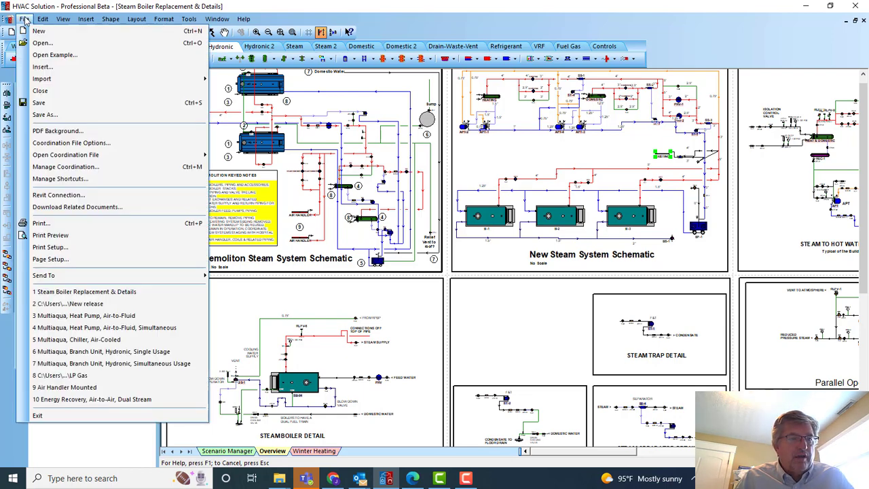
mouse_move(65, 155)
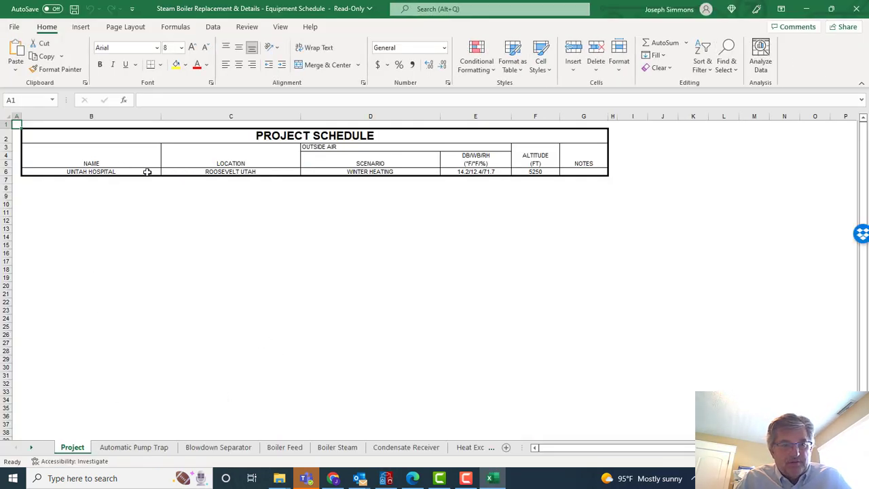
click(133, 447)
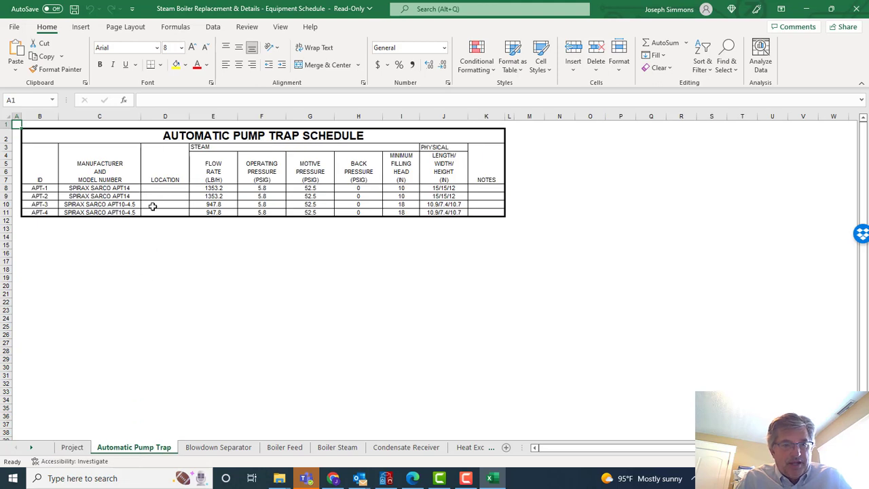
mouse_move(144, 185)
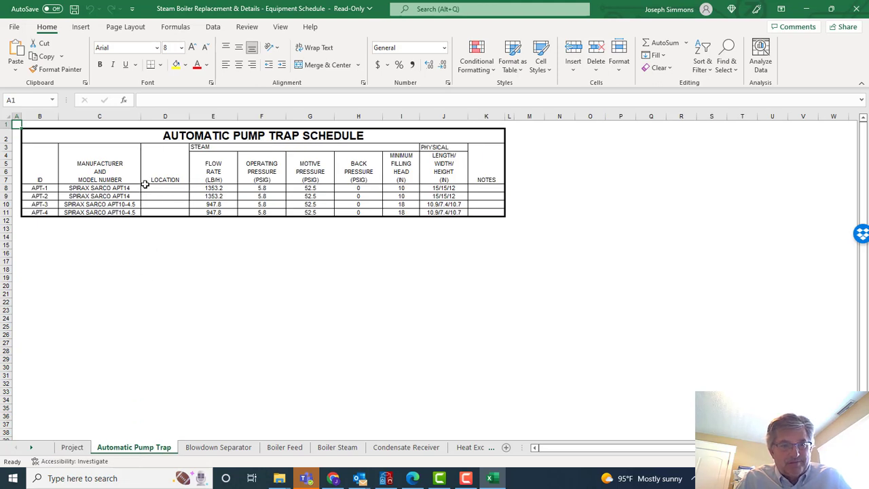
click(218, 447)
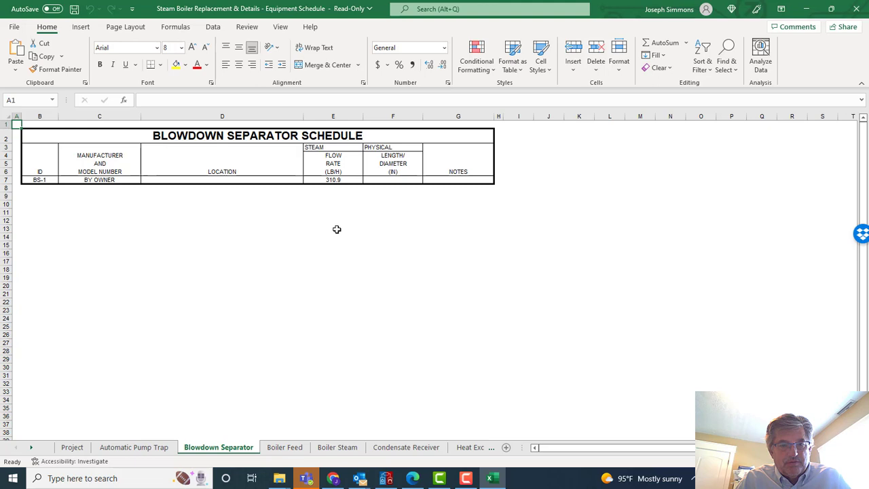
click(285, 446)
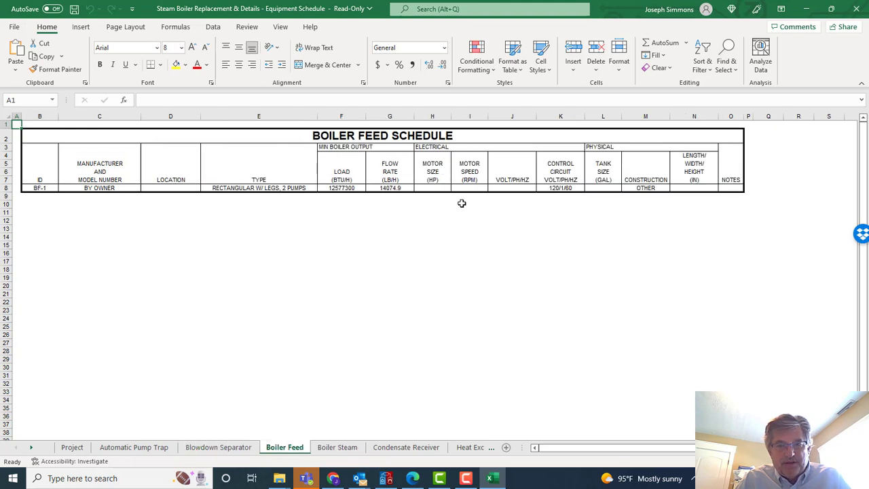
click(336, 447)
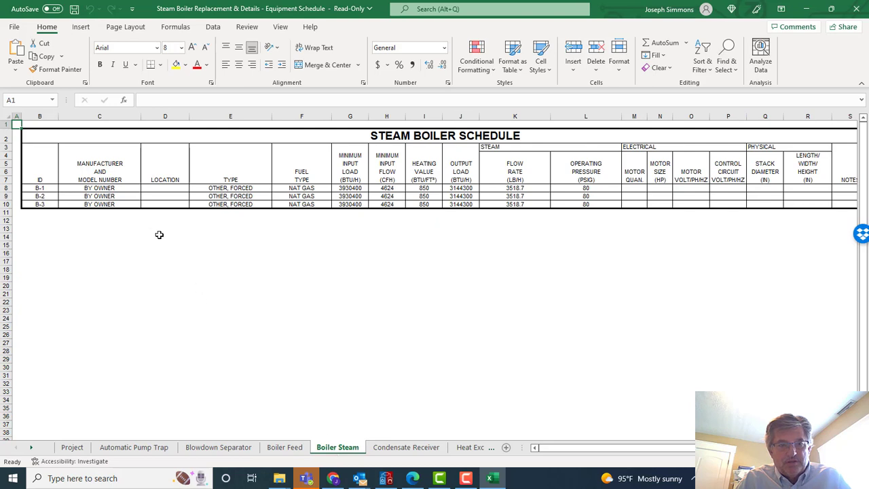
mouse_move(359, 224)
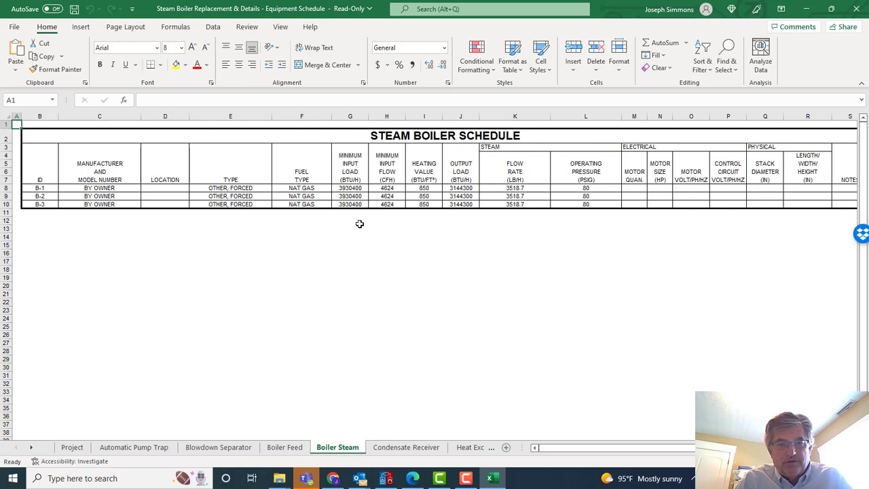
mouse_move(396, 195)
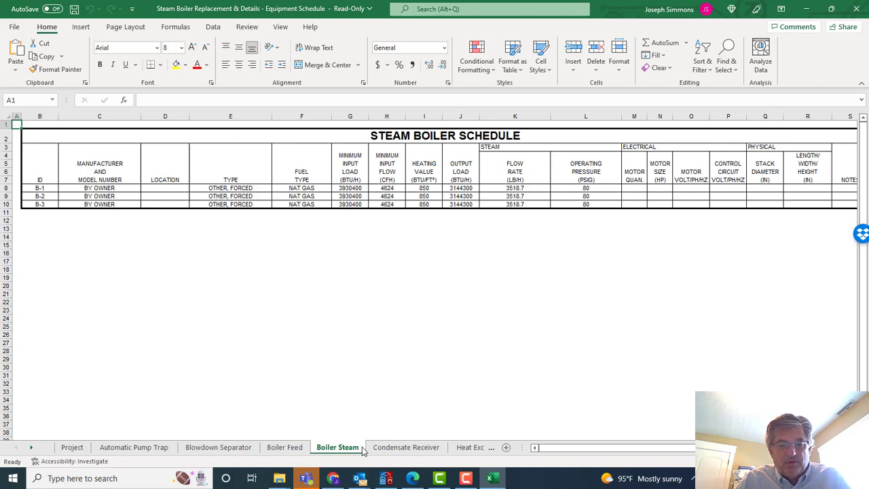
click(406, 446)
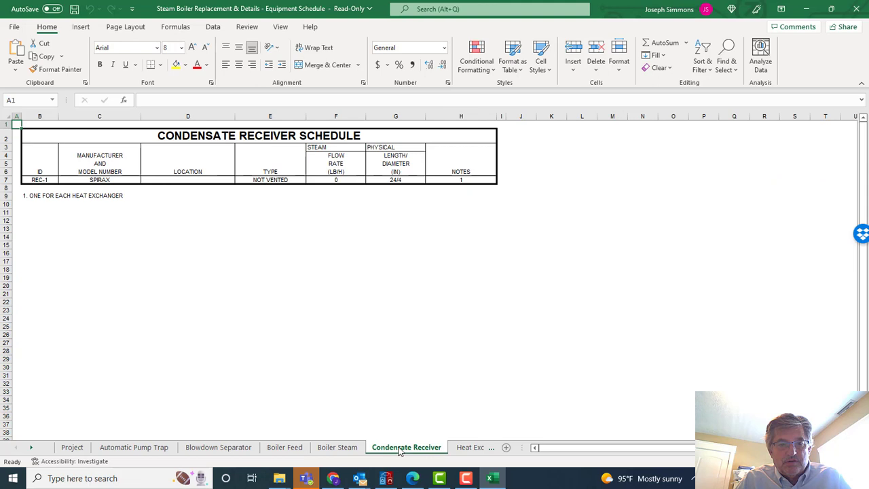
Step: Review the heat exchanger, steam trap, hydronic and steam 2-way control valve sheets, then return to HVAC Solution
click(383, 447)
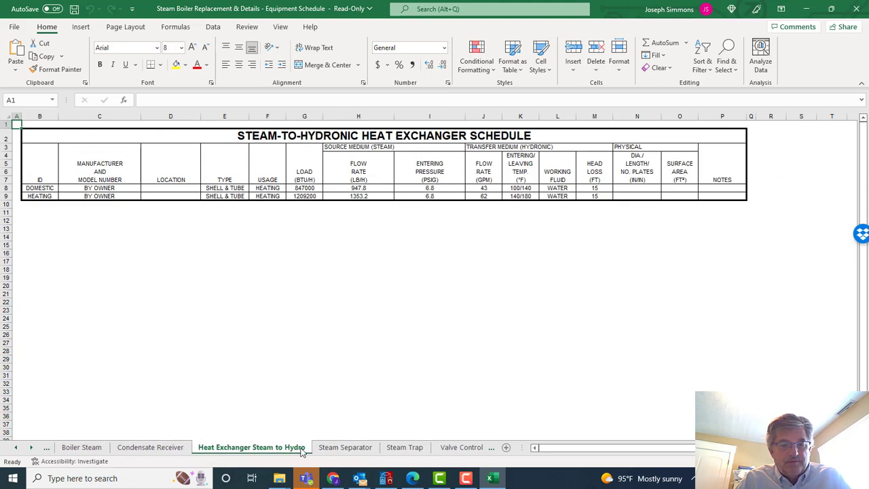
click(405, 447)
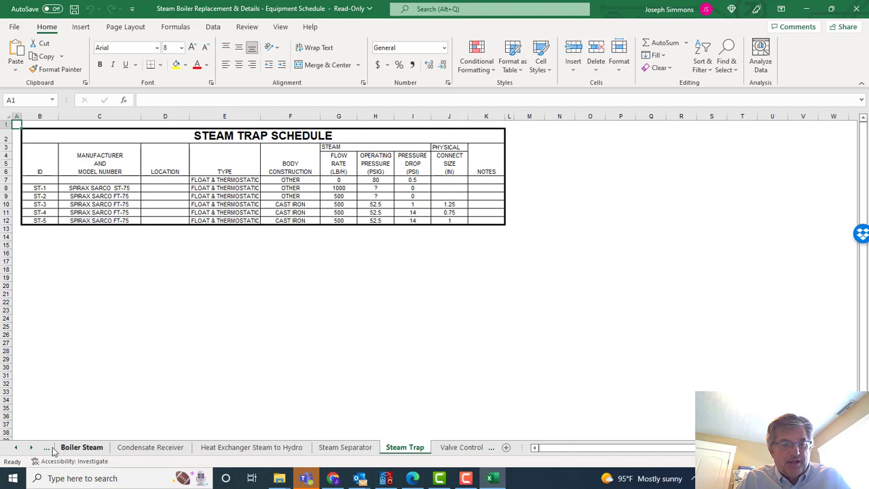
click(350, 447)
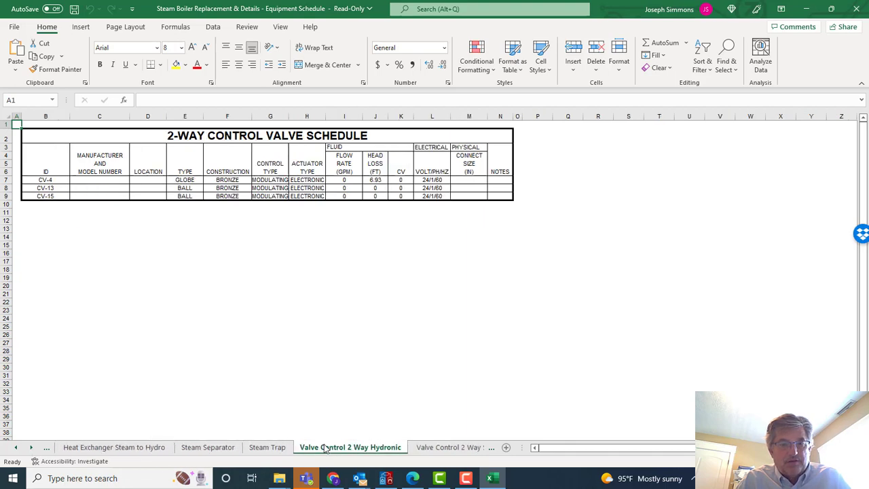
click(340, 447)
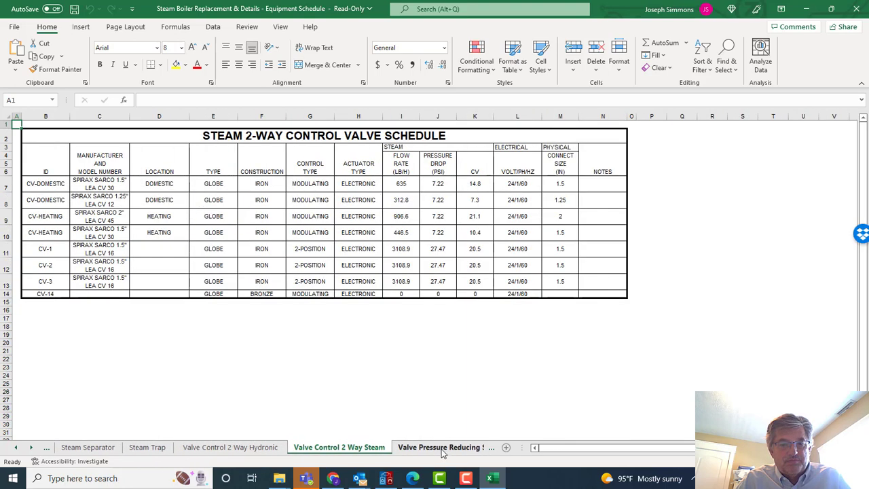
click(445, 446)
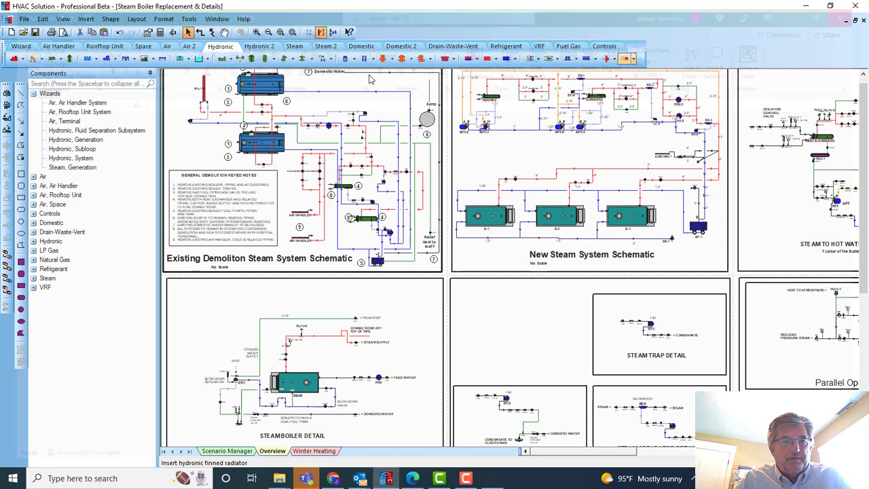
Step: Open the exported Bill of Materials.xlsx coordination file in Excel and browse its item list
click(24, 19)
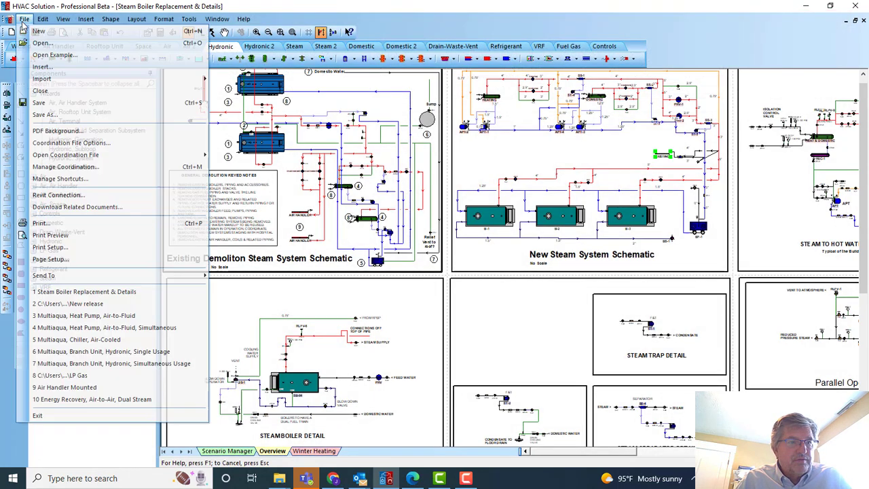
mouse_move(41, 78)
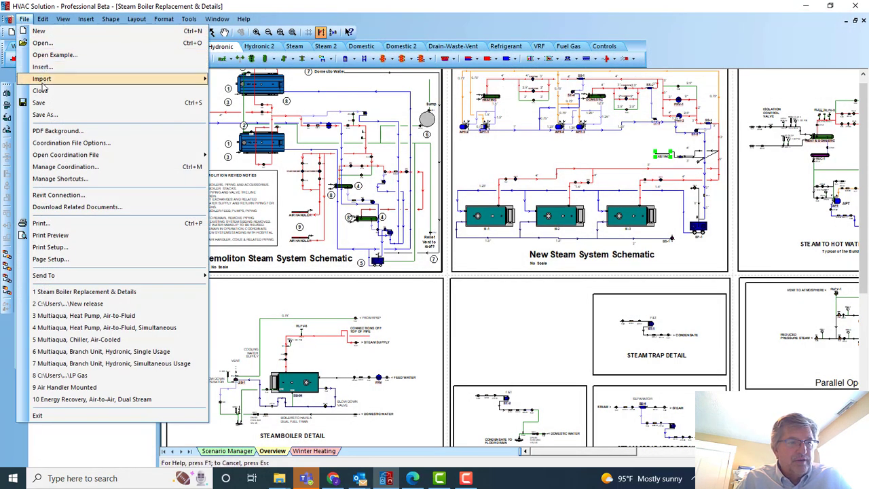
mouse_move(46, 114)
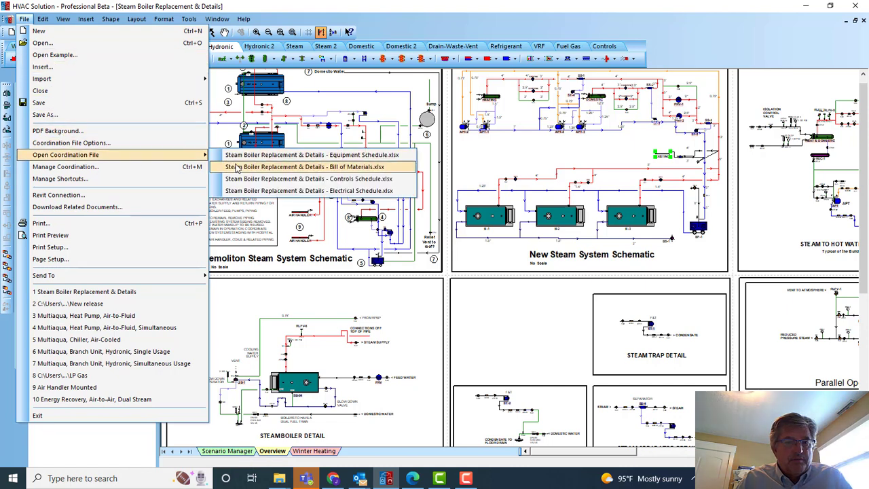
click(309, 166)
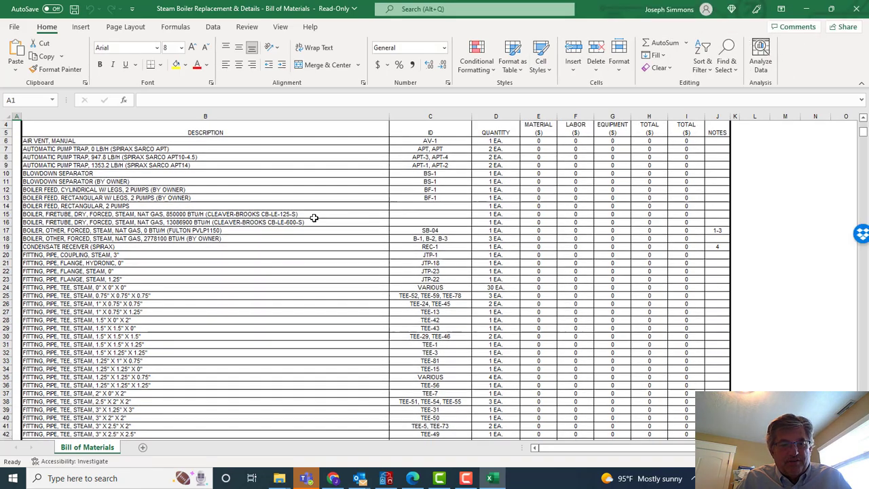
scroll(down, 3)
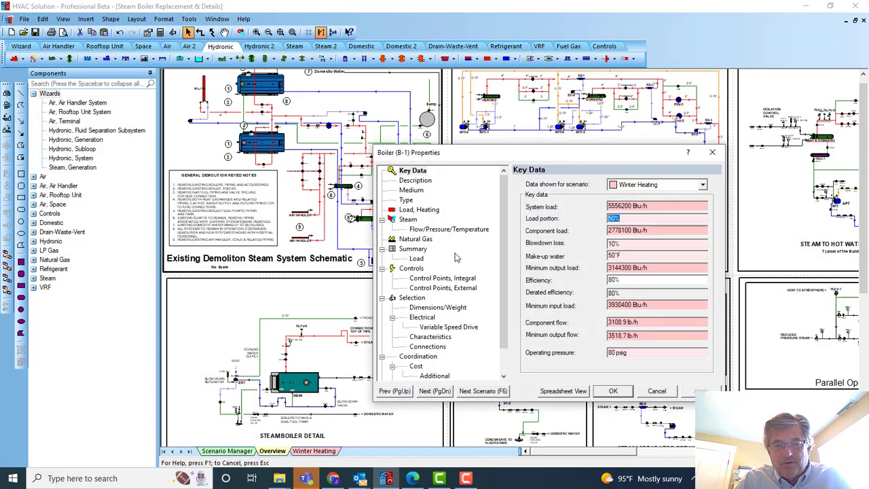
Step: Review the boiler's integral and external control points, then close the pump trap properties
click(443, 277)
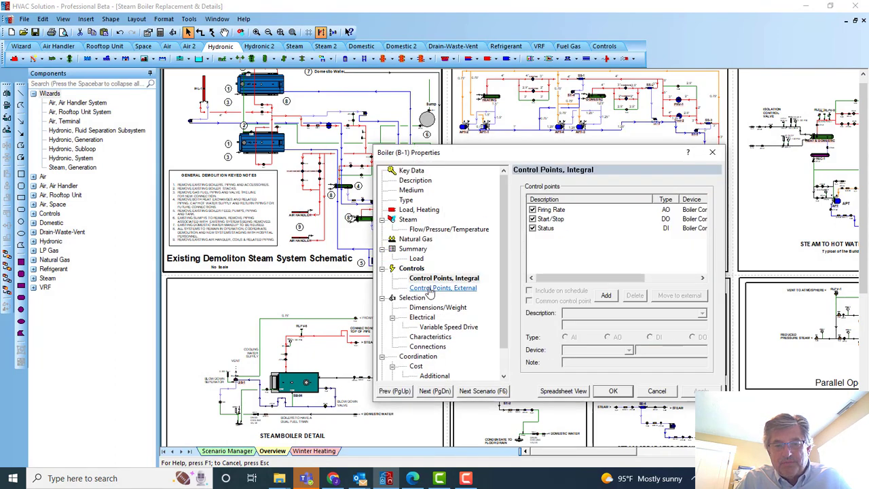
click(442, 288)
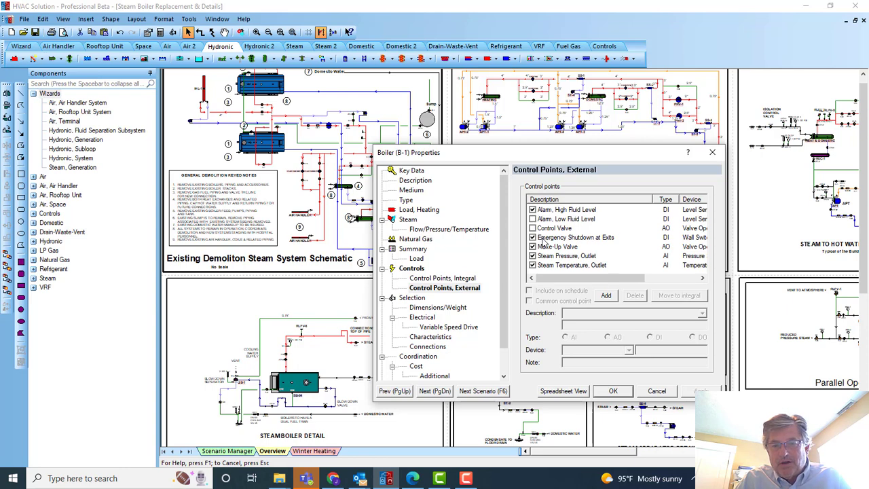
mouse_move(562, 269)
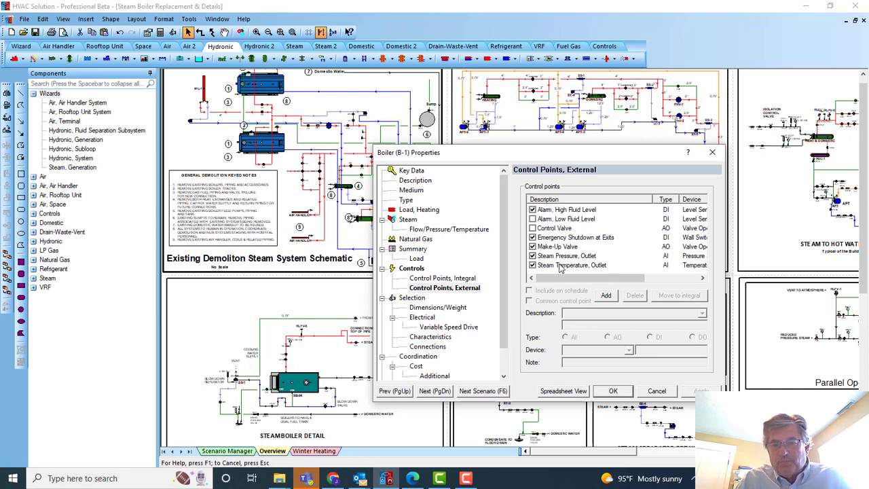
mouse_move(594, 369)
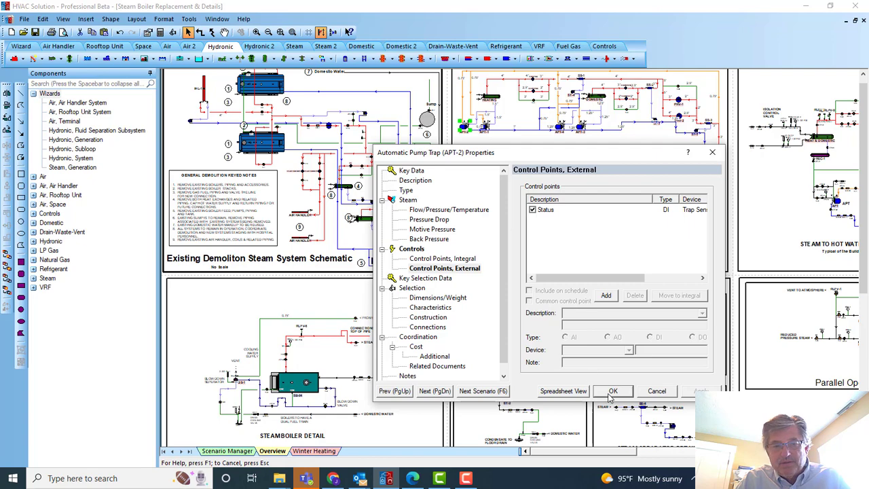
click(613, 391)
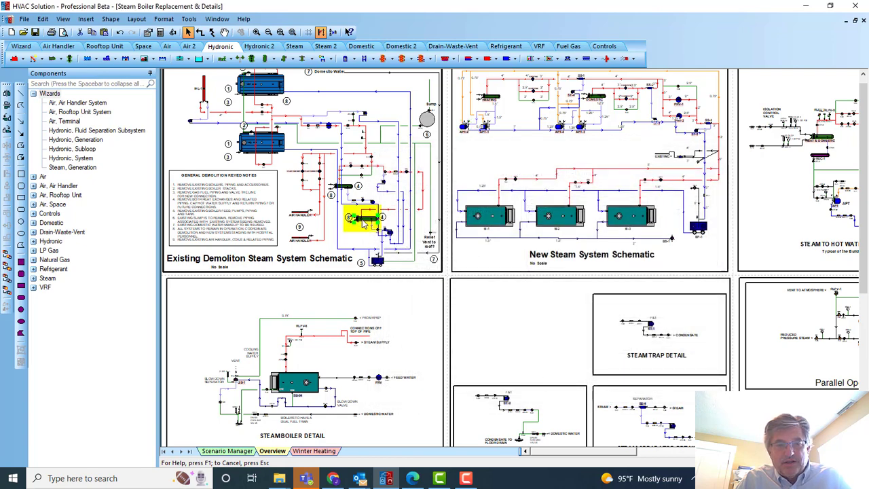
Step: Review the heat exchanger's integral and external control points and close its properties
double_click(367, 217)
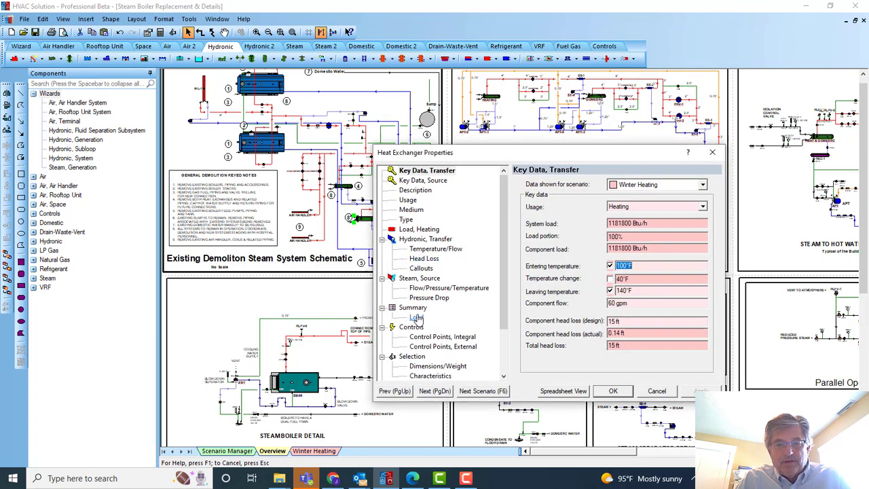
click(442, 337)
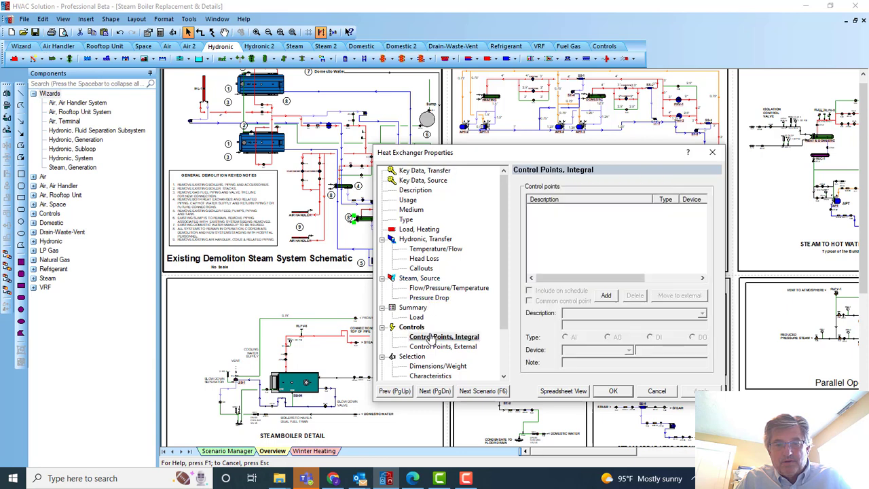
click(443, 346)
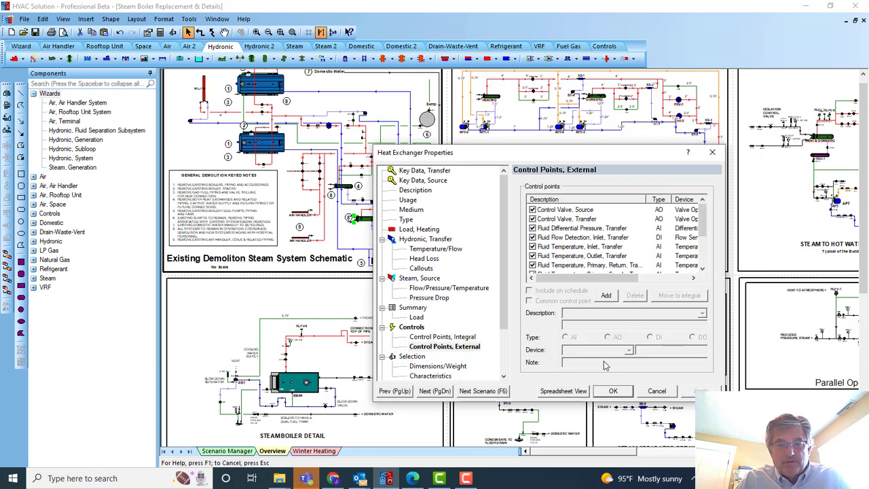
scroll(down, 3)
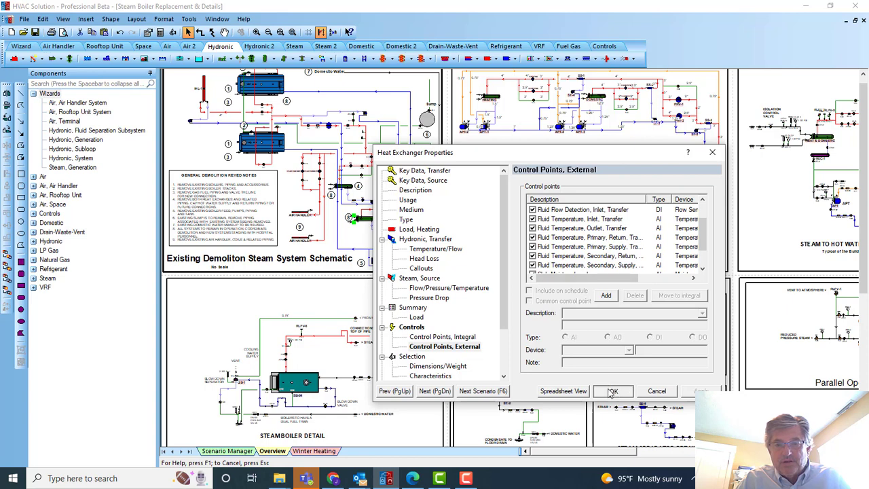
click(611, 391)
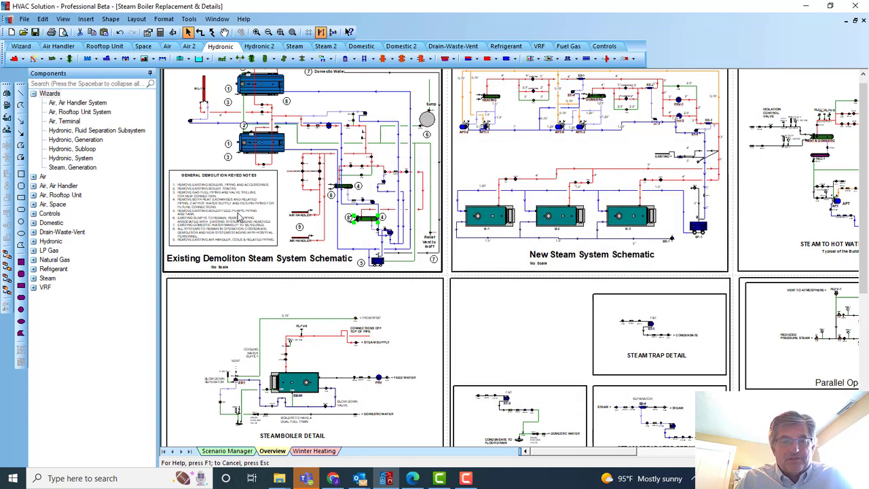
mouse_move(217, 333)
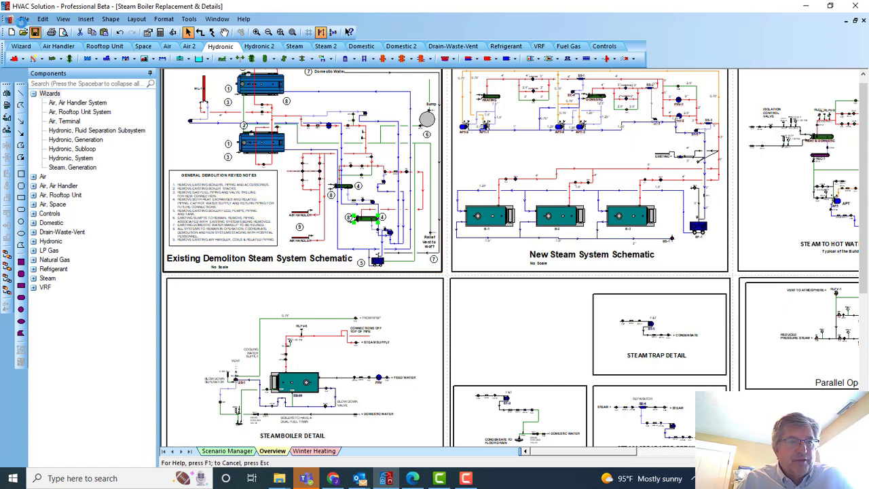
Step: Open the exported Controls Schedule.xlsx coordination file in Excel
click(24, 19)
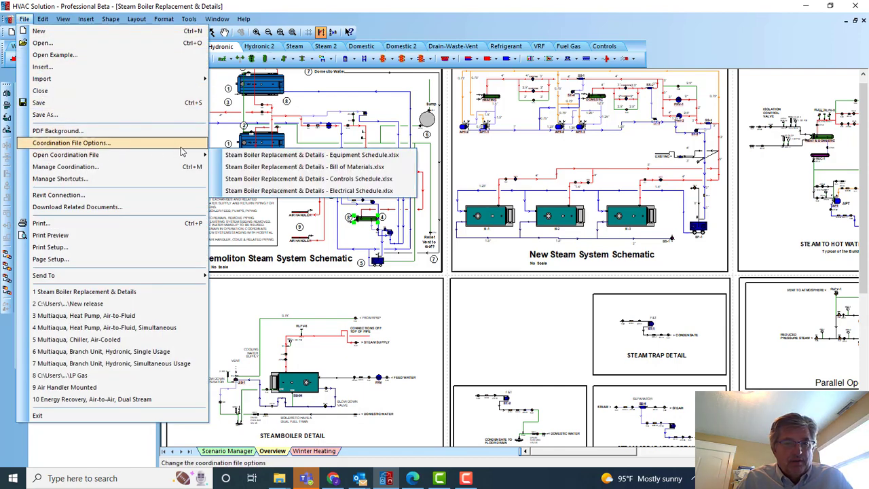
mouse_move(202, 148)
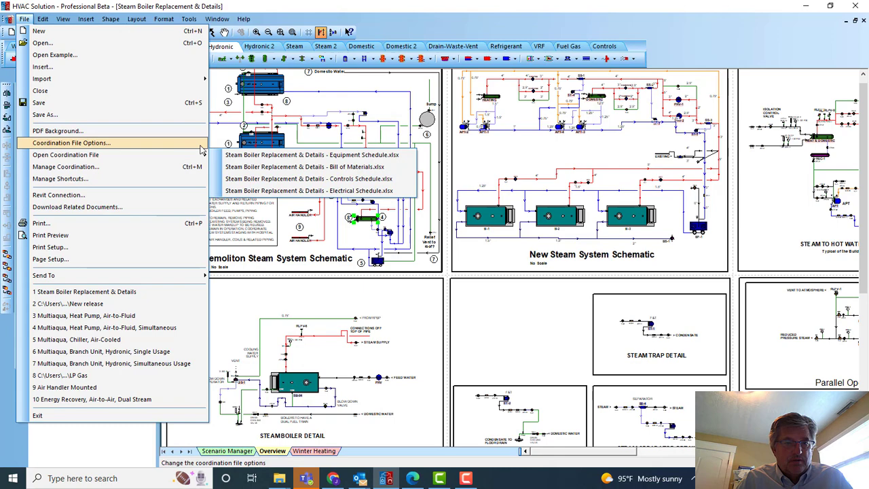
mouse_move(65, 155)
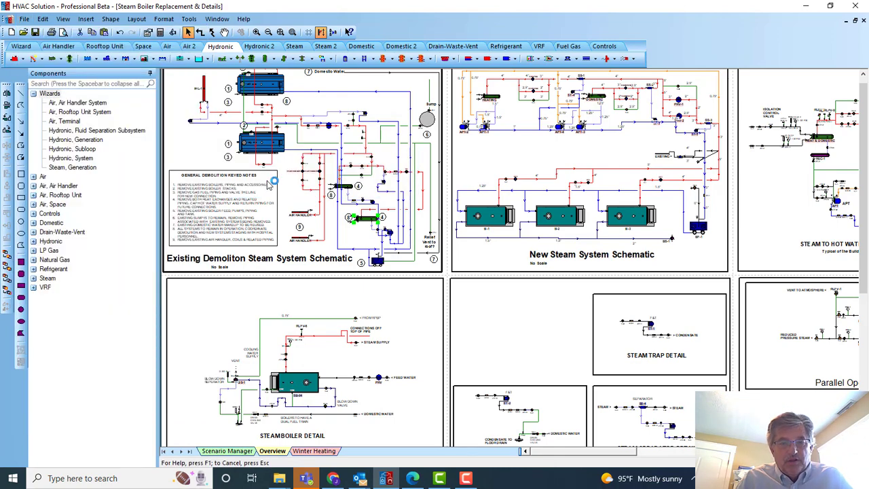
click(491, 478)
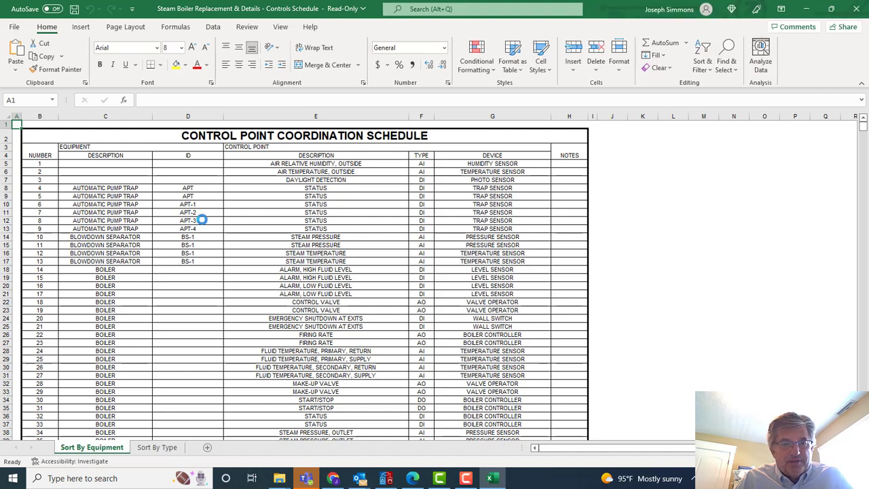
mouse_move(383, 216)
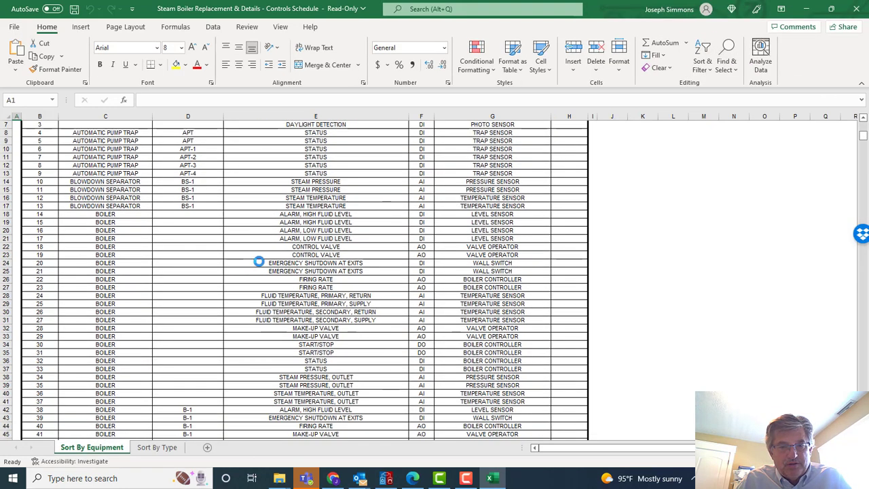
Step: Browse the control point schedule by equipment, then the Sort By Type sheet, before returning to HVAC Solution
scroll(down, 3)
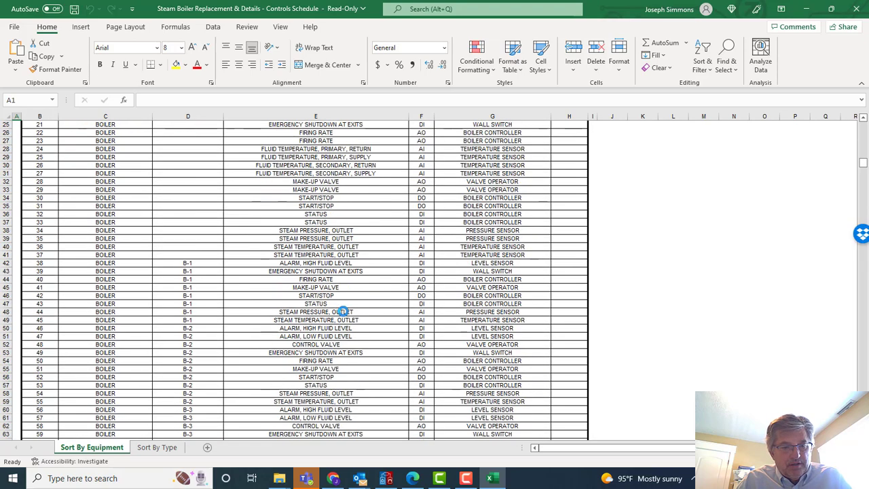
scroll(down, 3)
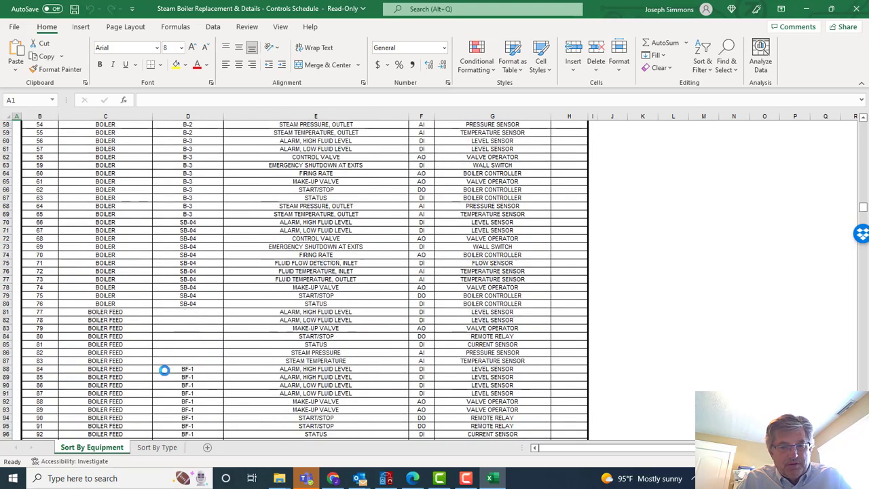
click(157, 446)
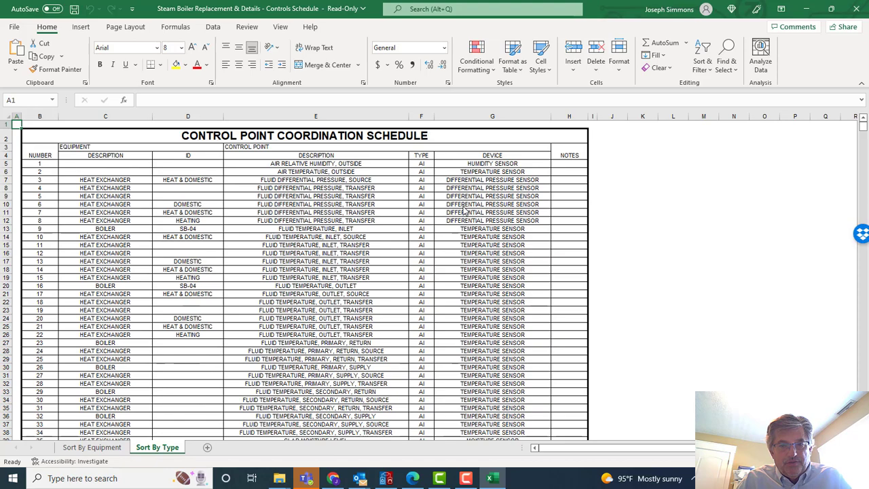
mouse_move(488, 243)
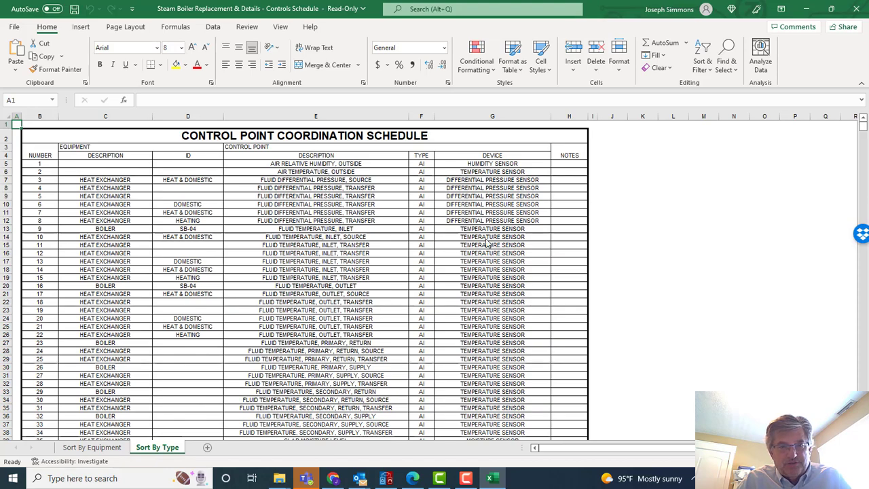
scroll(down, 3)
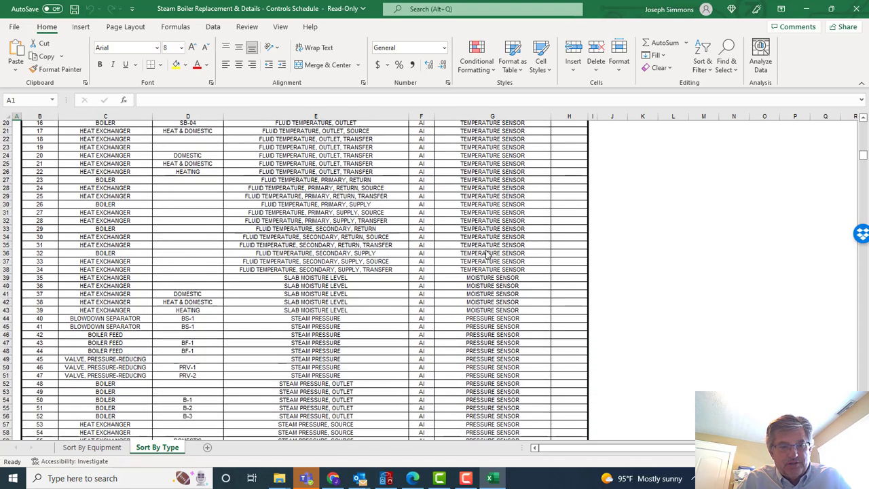
scroll(down, 3)
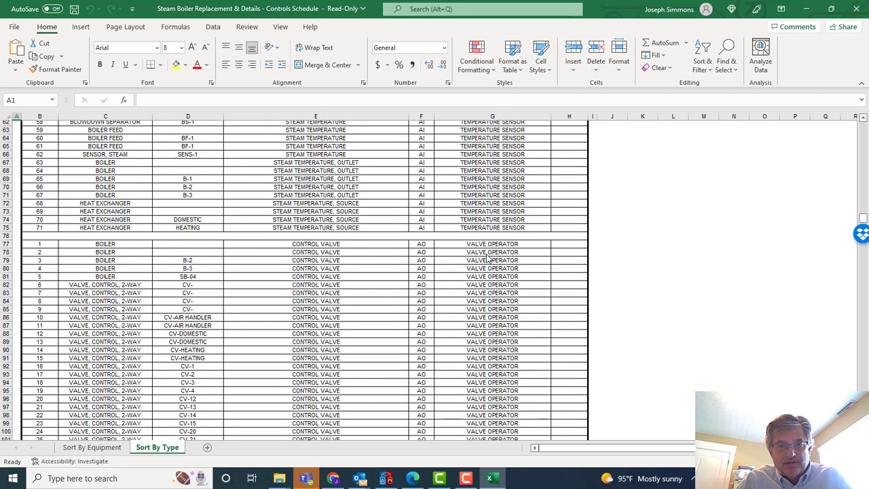
scroll(down, 3)
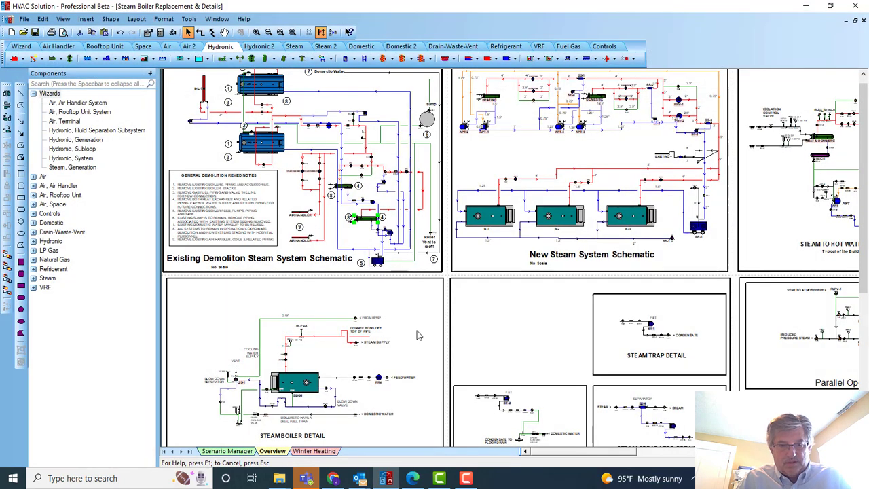
mouse_move(494, 239)
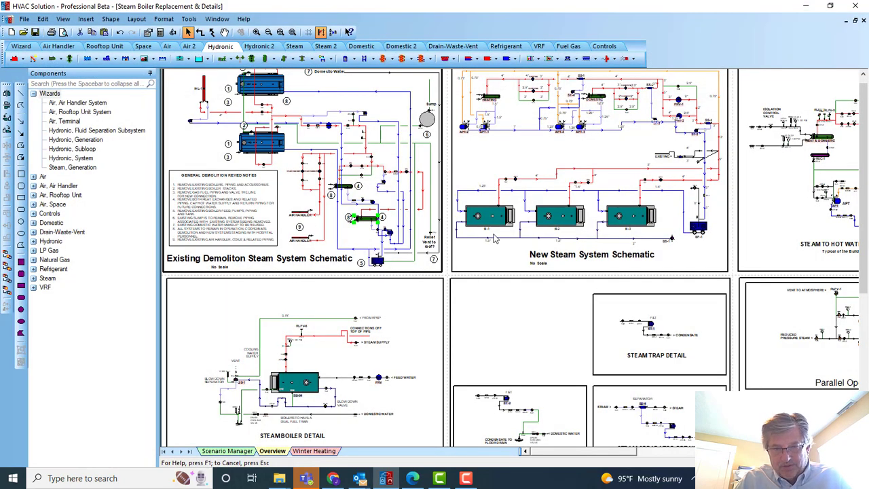
click(556, 216)
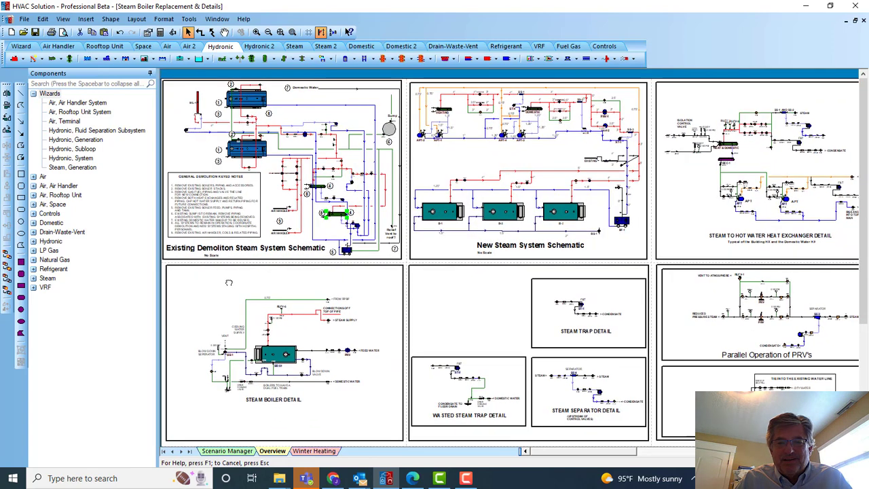
mouse_move(228, 285)
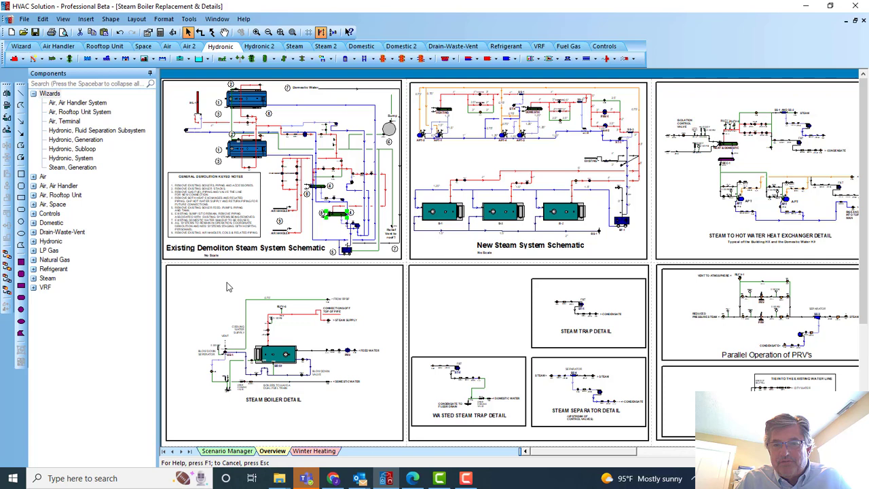
mouse_move(258, 286)
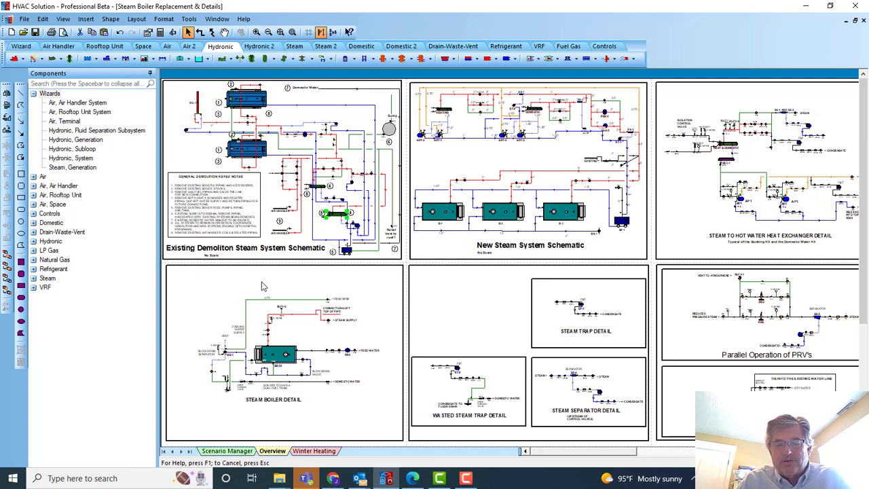
mouse_move(250, 293)
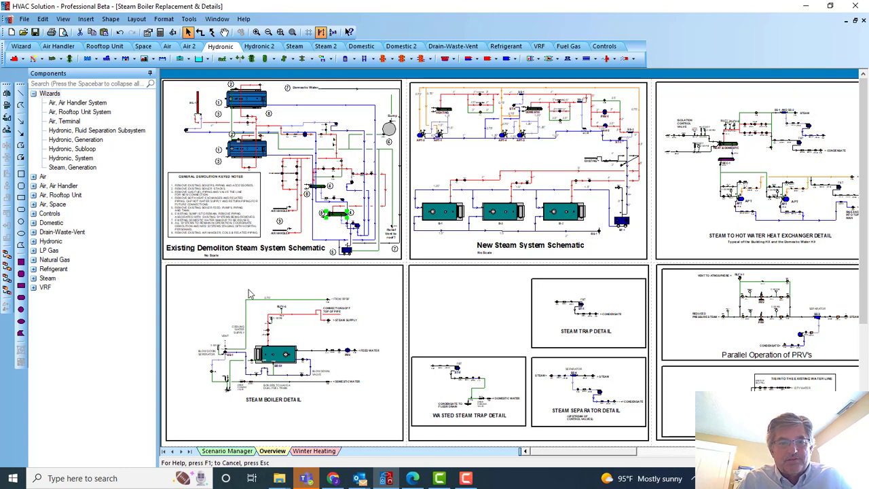
mouse_move(234, 174)
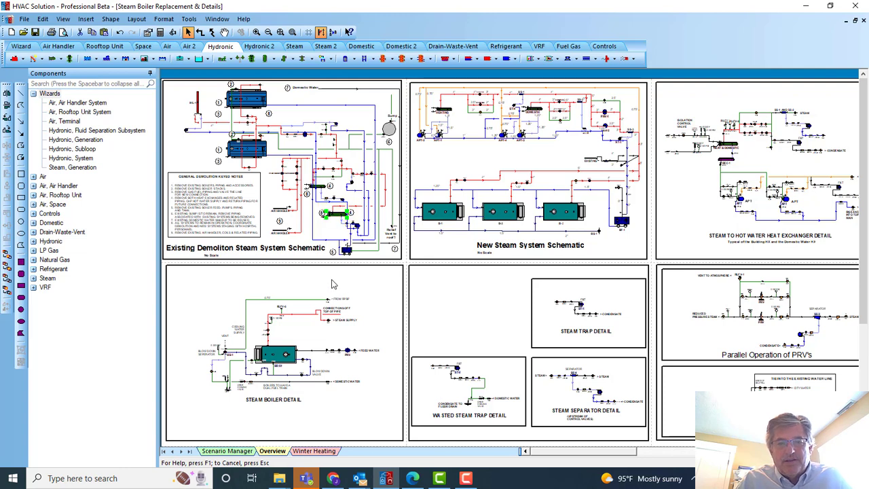
mouse_move(304, 281)
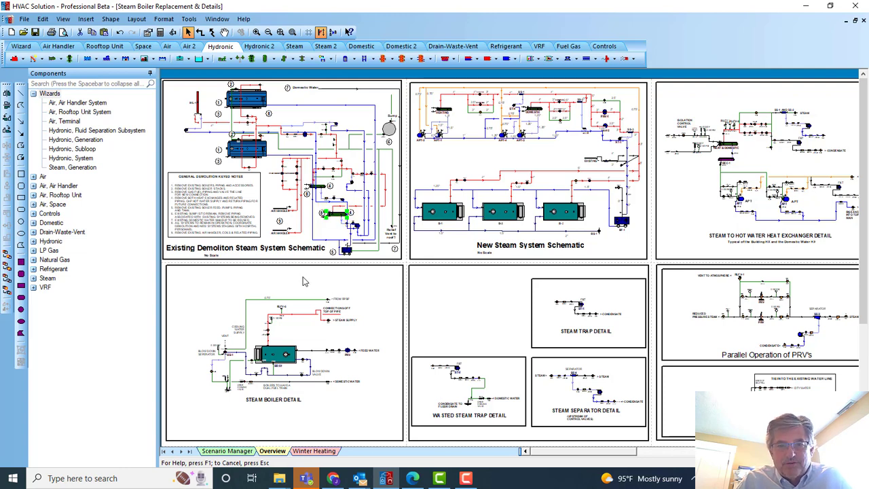
mouse_move(270, 285)
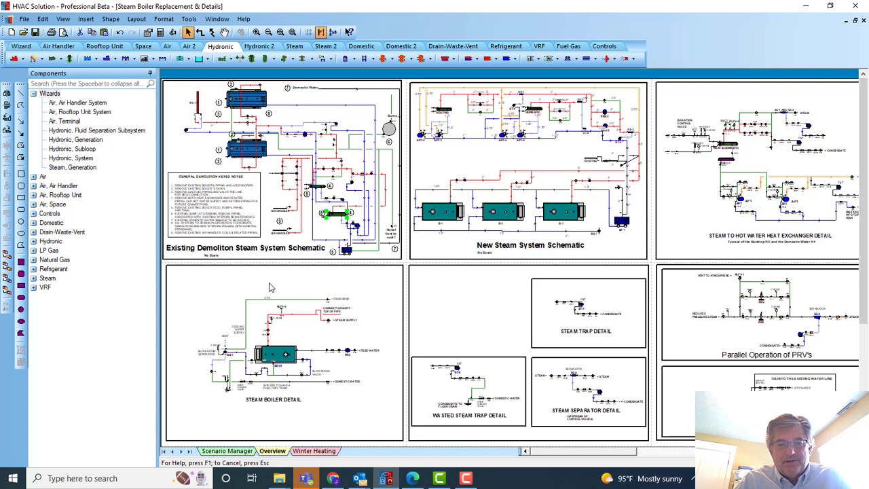
mouse_move(312, 251)
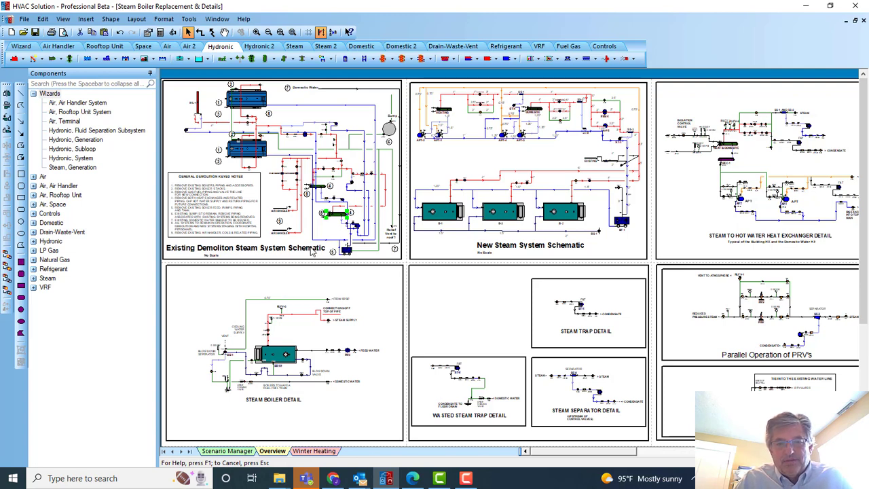
mouse_move(299, 261)
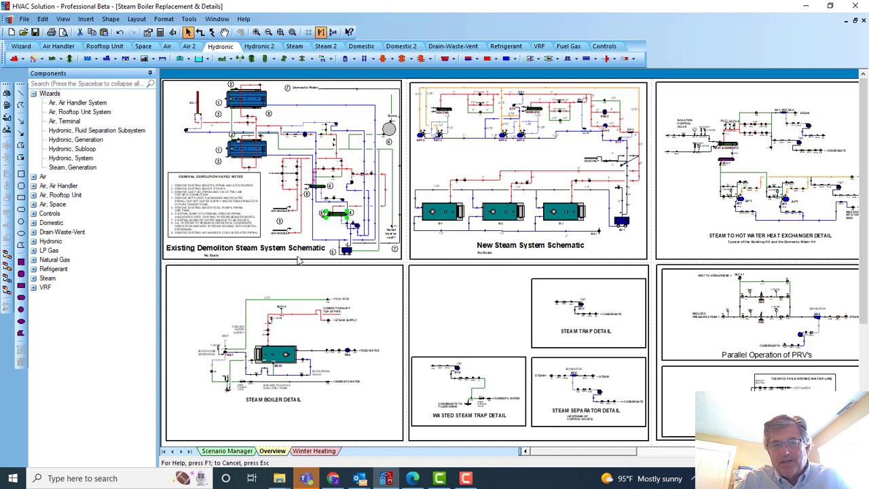
mouse_move(290, 281)
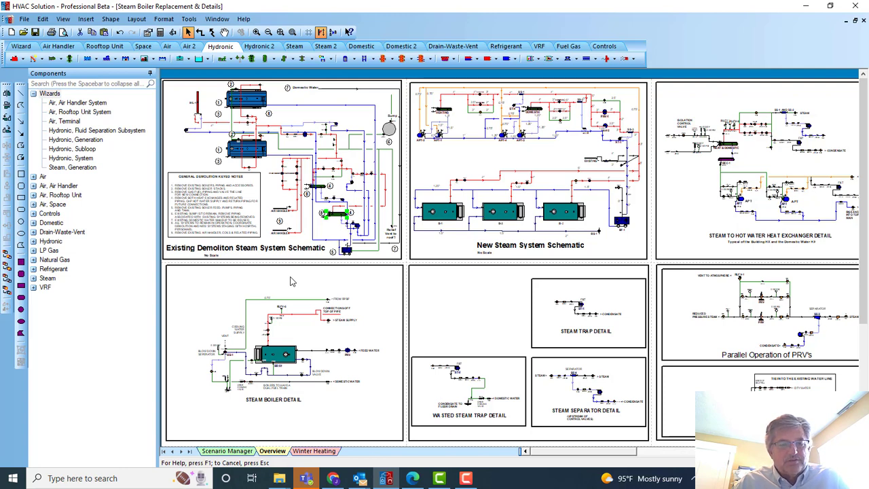
mouse_move(236, 309)
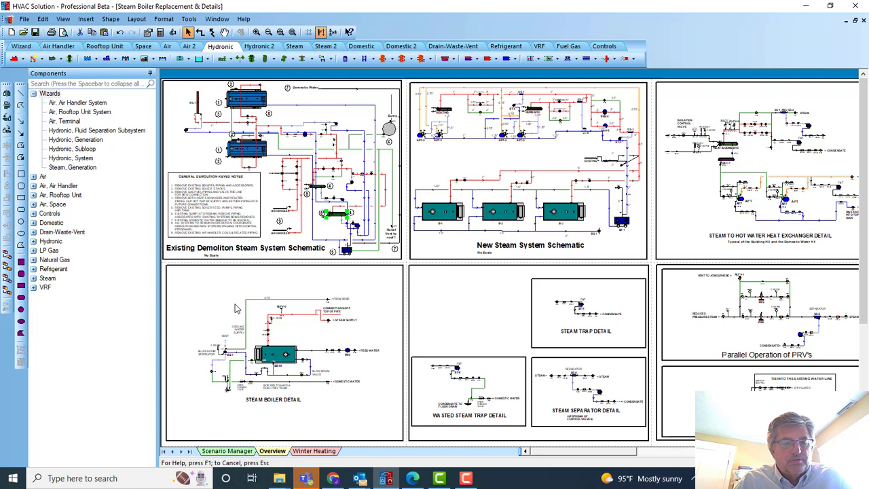
mouse_move(239, 304)
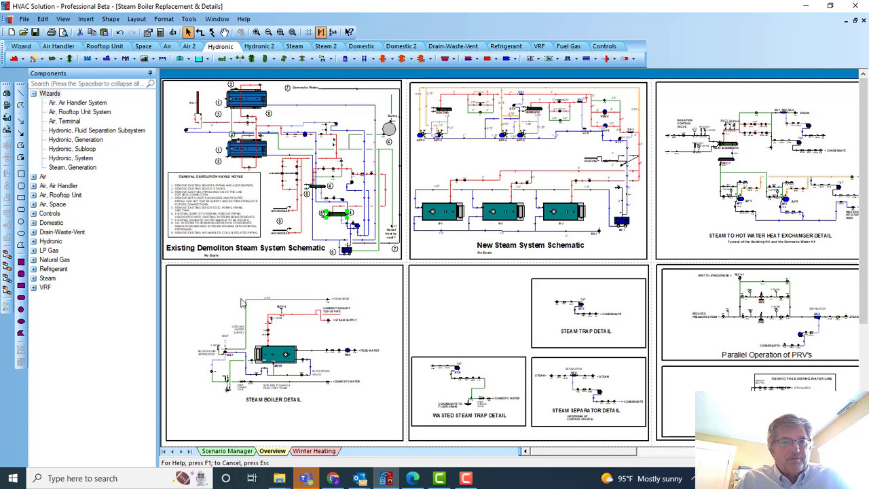
mouse_move(225, 292)
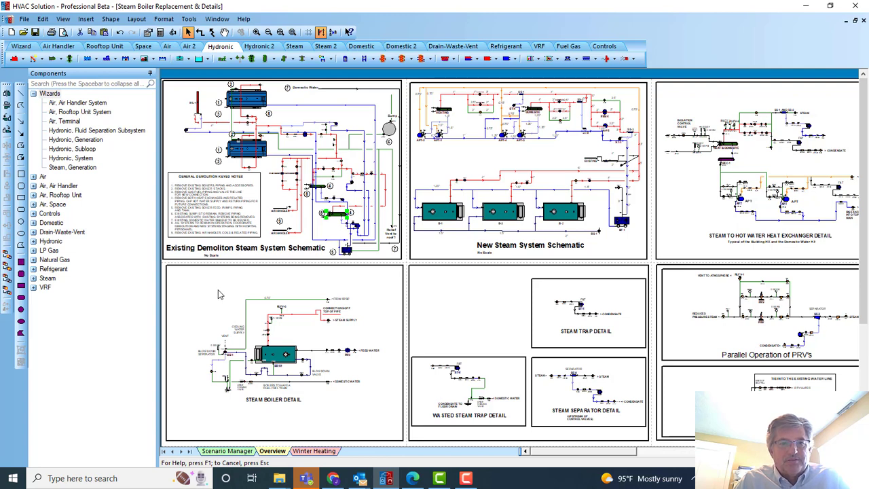
mouse_move(518, 252)
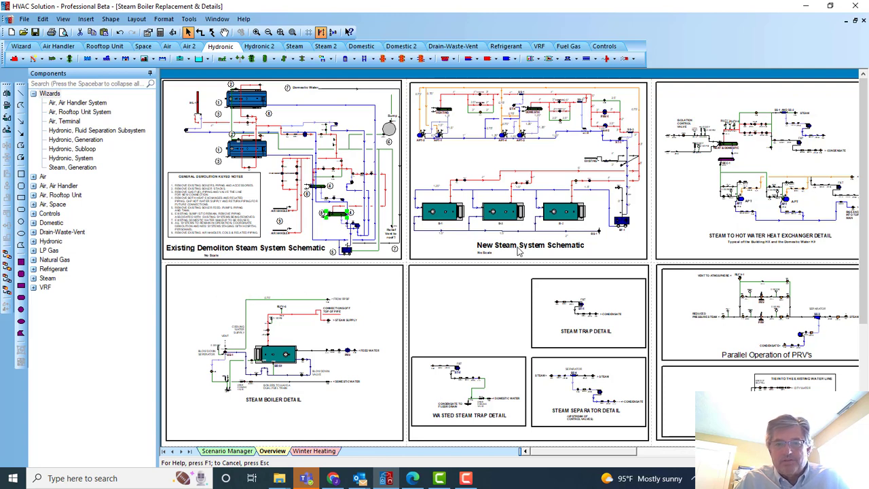